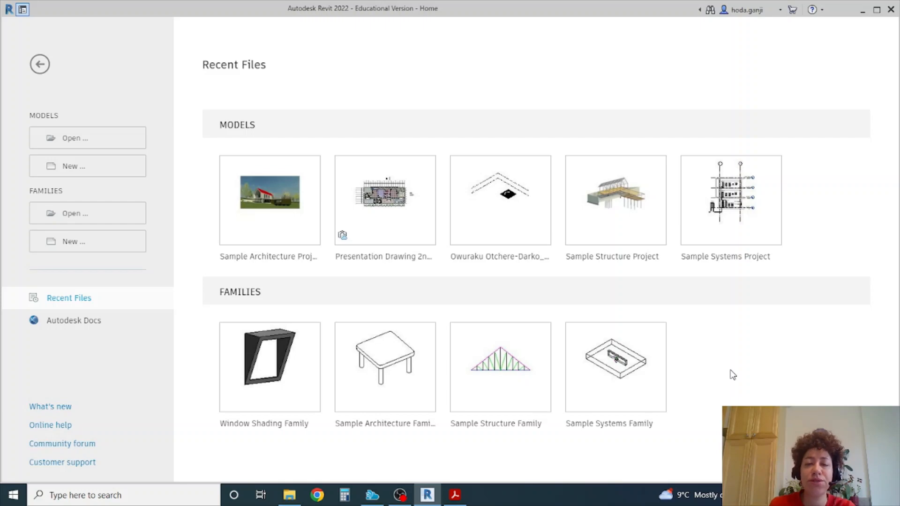
Create a new project from the Imperial-Construction template.
{"action": "left_click", "coordinate": [87, 165]}
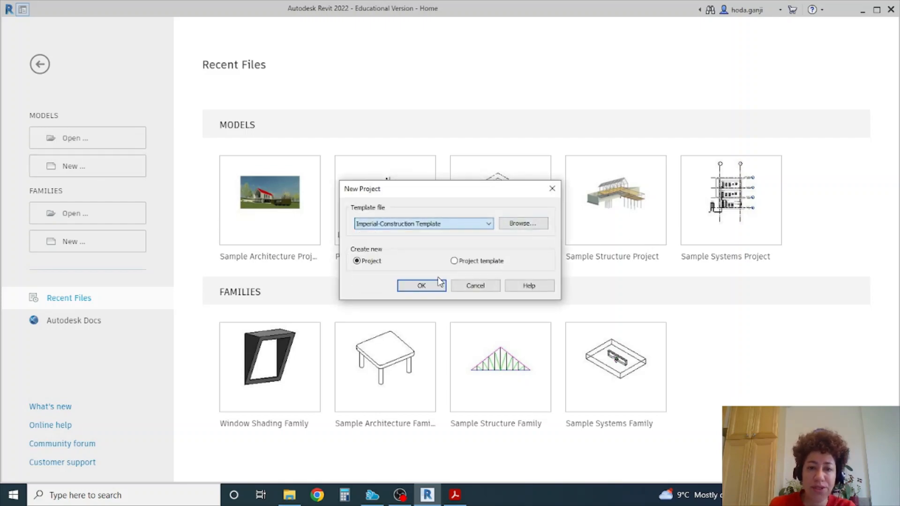
{"action": "left_click", "coordinate": [421, 285]}
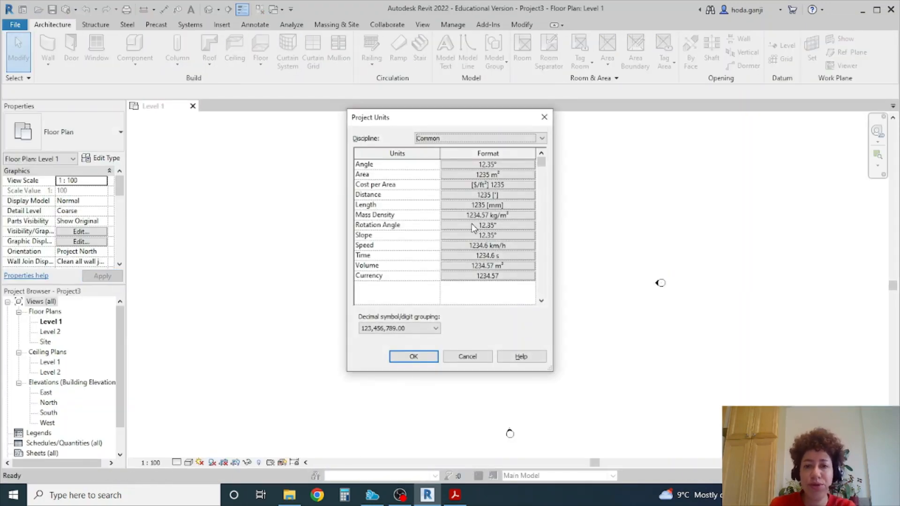
Set the project length units to meters rounded to 3 decimal places.
{"action": "left_click", "coordinate": [487, 205]}
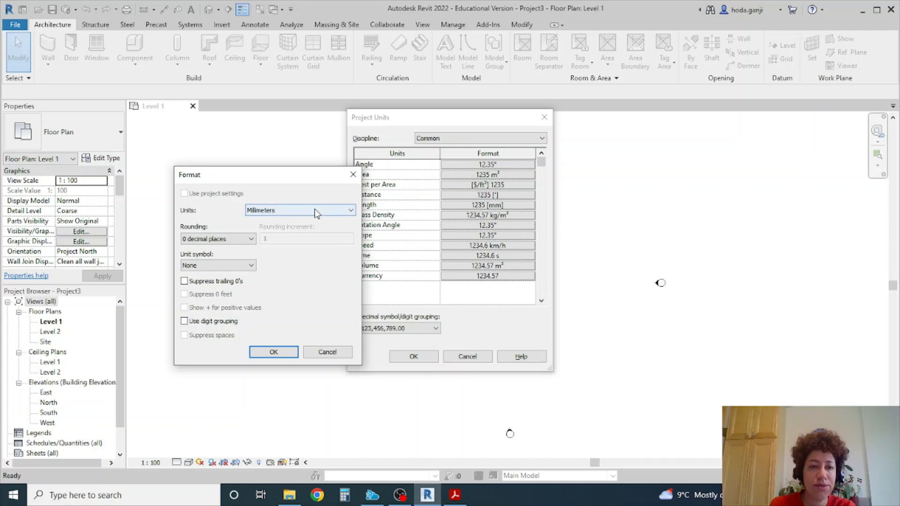
{"action": "left_click", "coordinate": [251, 239]}
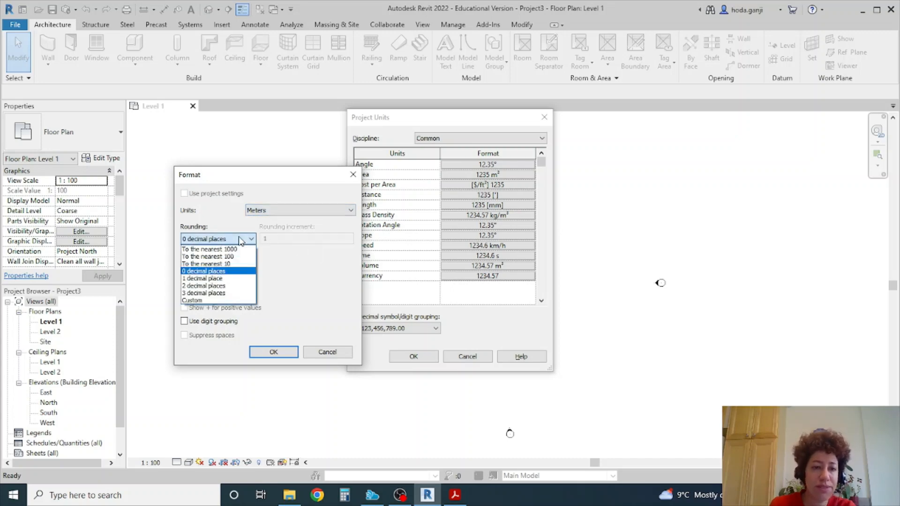
{"action": "left_click", "coordinate": [203, 293]}
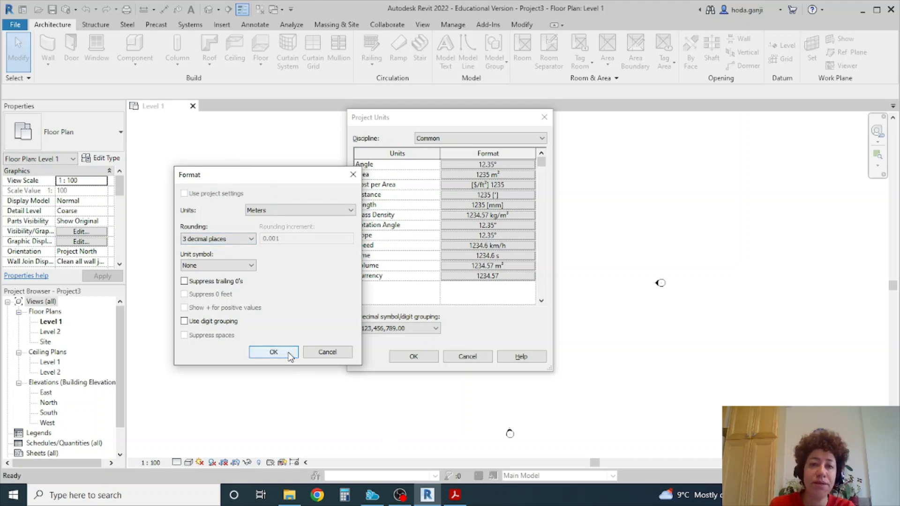
{"action": "left_click", "coordinate": [273, 351]}
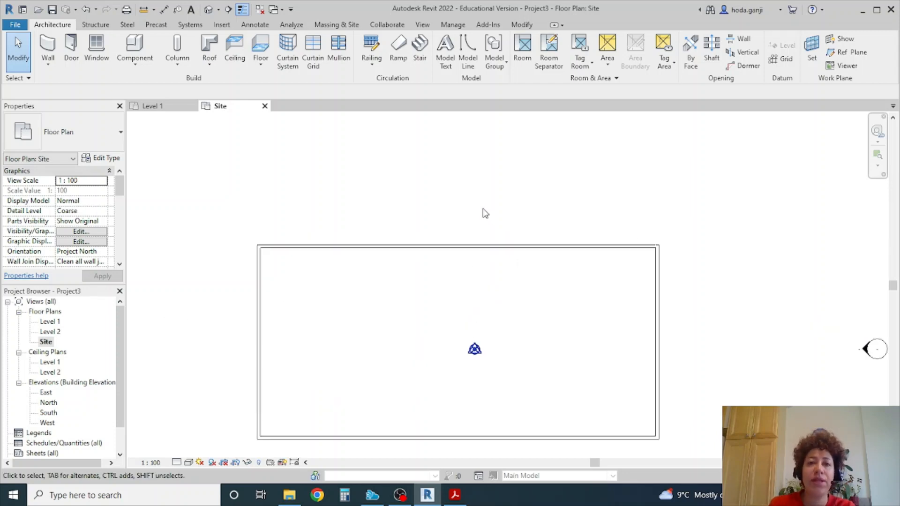
Compare the Component tools on the Annotate and Architecture ribbons.
{"action": "left_click", "coordinate": [255, 24]}
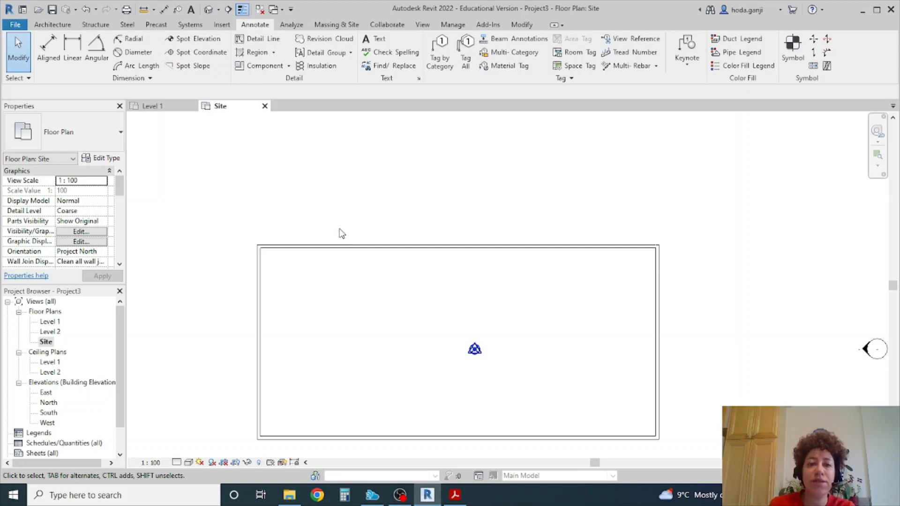
{"action": "mouse_move", "coordinate": [349, 244]}
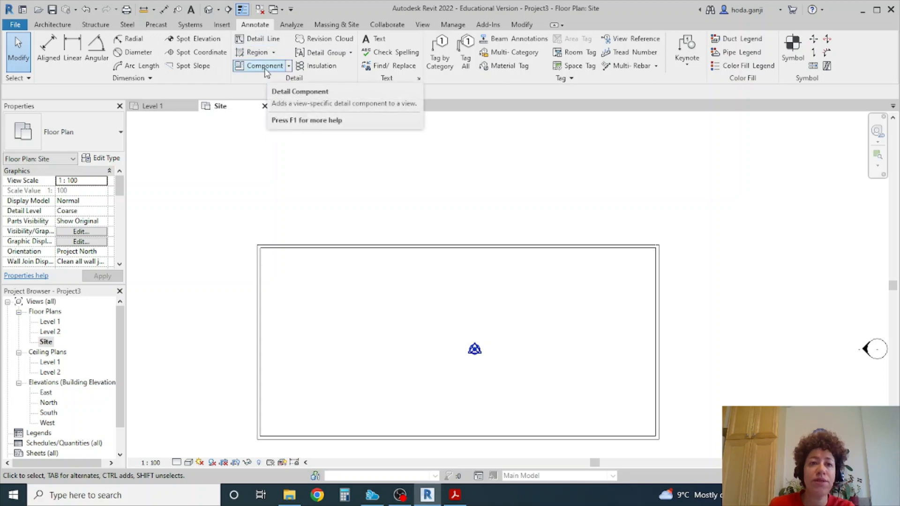
{"action": "left_click", "coordinate": [52, 25]}
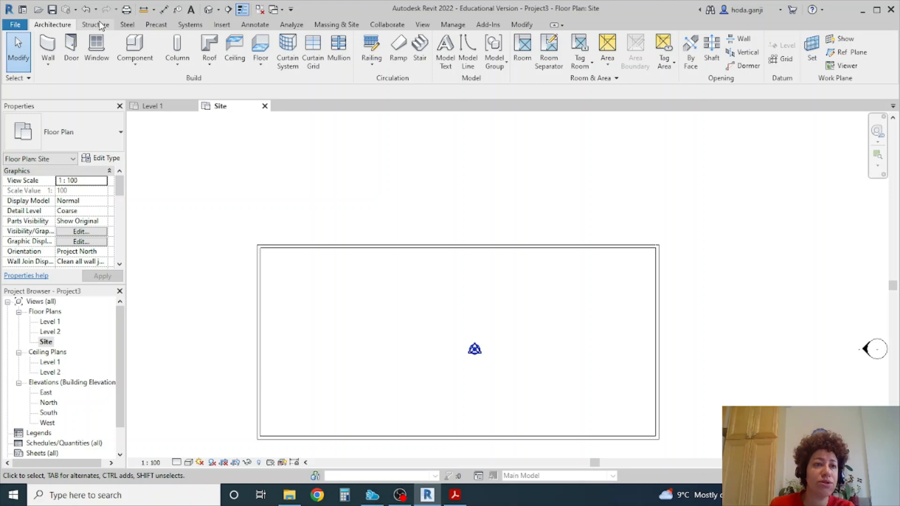
{"action": "mouse_move", "coordinate": [134, 49]}
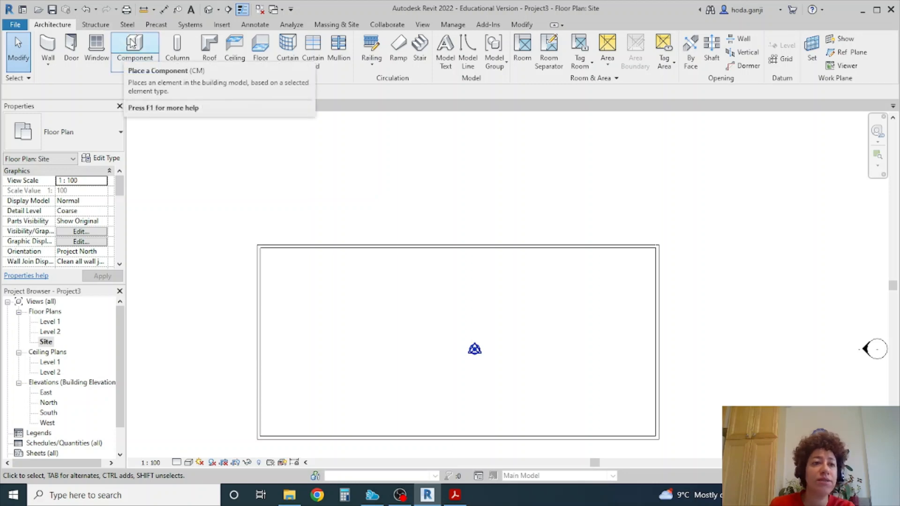
{"action": "left_click", "coordinate": [254, 24]}
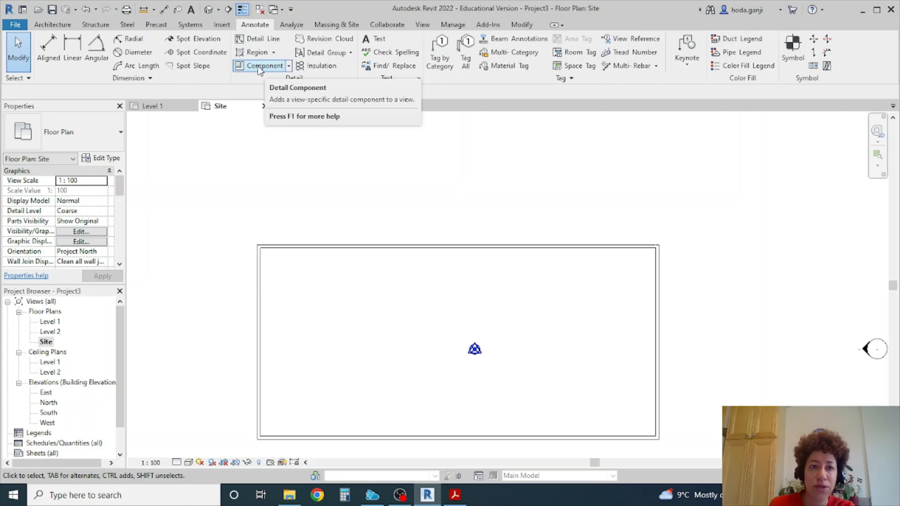
Browse the US Detail Items library from Load Family and preview M_Break Line.
{"action": "left_click", "coordinate": [259, 66]}
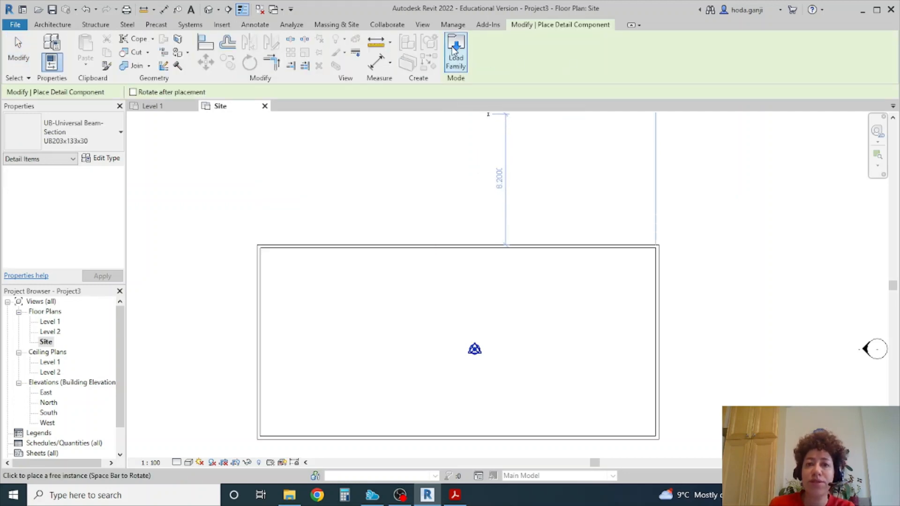
{"action": "left_click", "coordinate": [455, 51]}
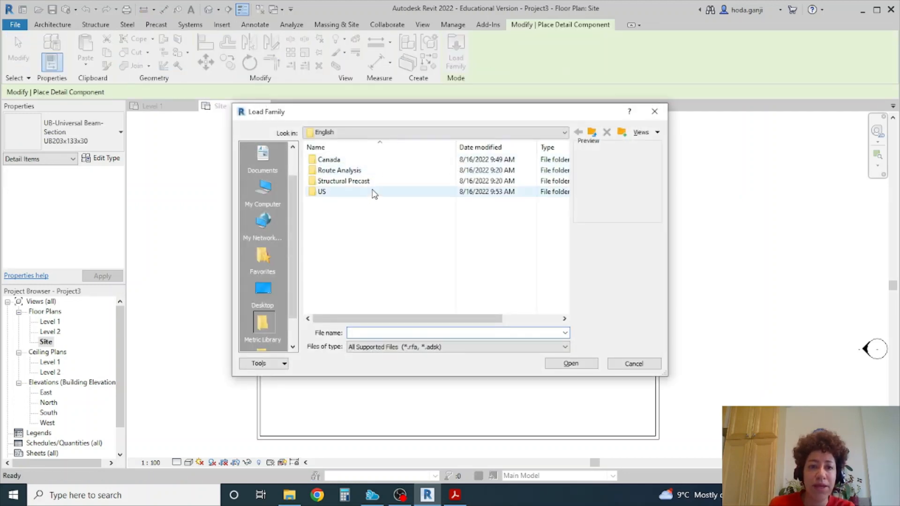
{"action": "double_click", "coordinate": [322, 191]}
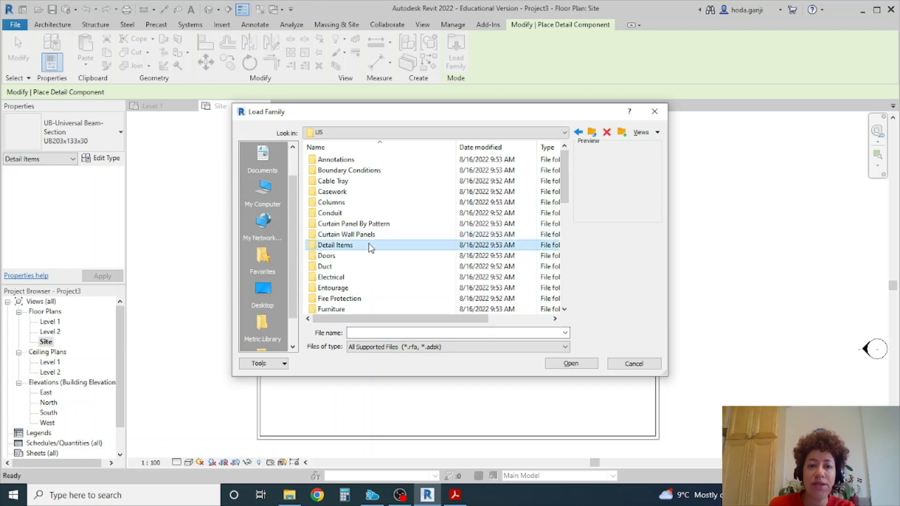
{"action": "double_click", "coordinate": [334, 244]}
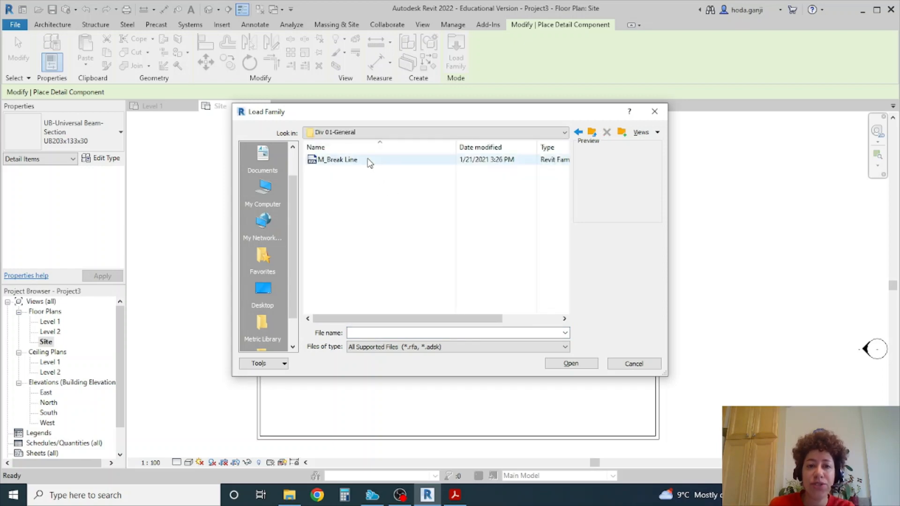
{"action": "left_click", "coordinate": [337, 159]}
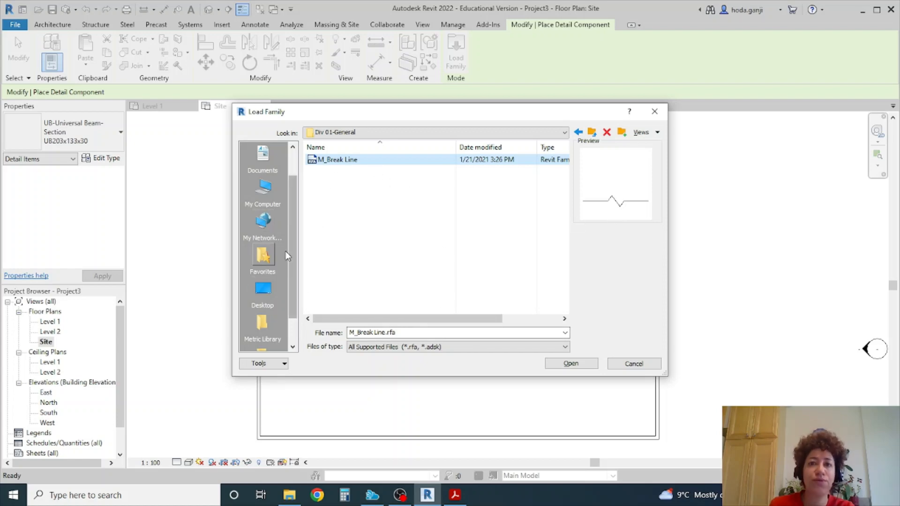
{"action": "mouse_move", "coordinate": [405, 297]}
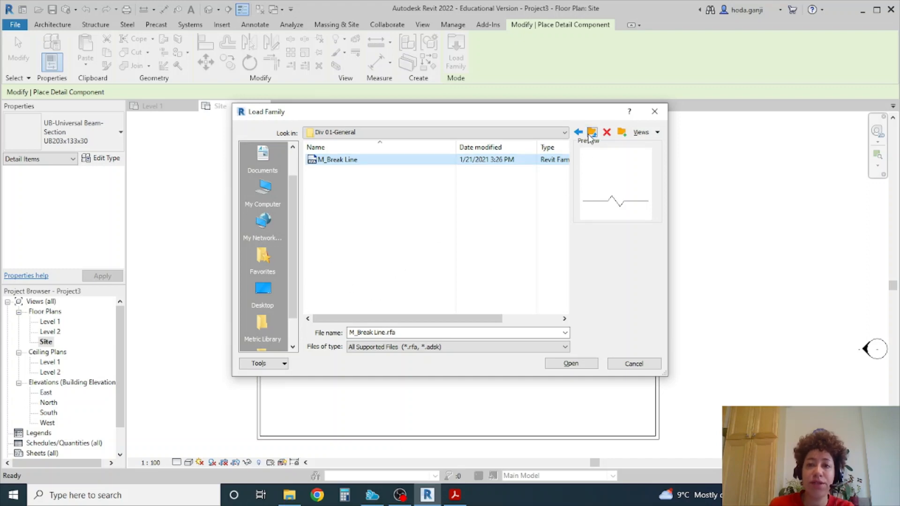
{"action": "left_click", "coordinate": [570, 363]}
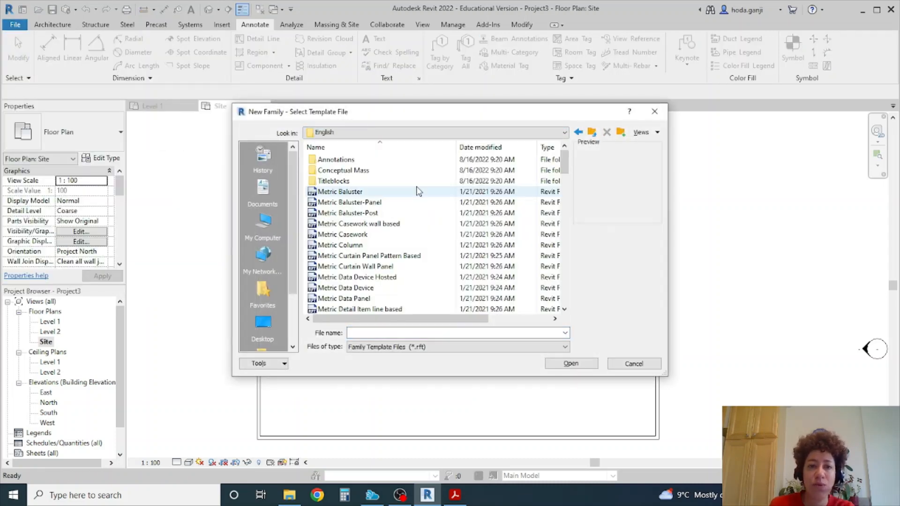
Start a new family from the Metric Detail Item.rft template.
{"action": "scroll", "scroll_direction": "down", "scroll_amount": 3}
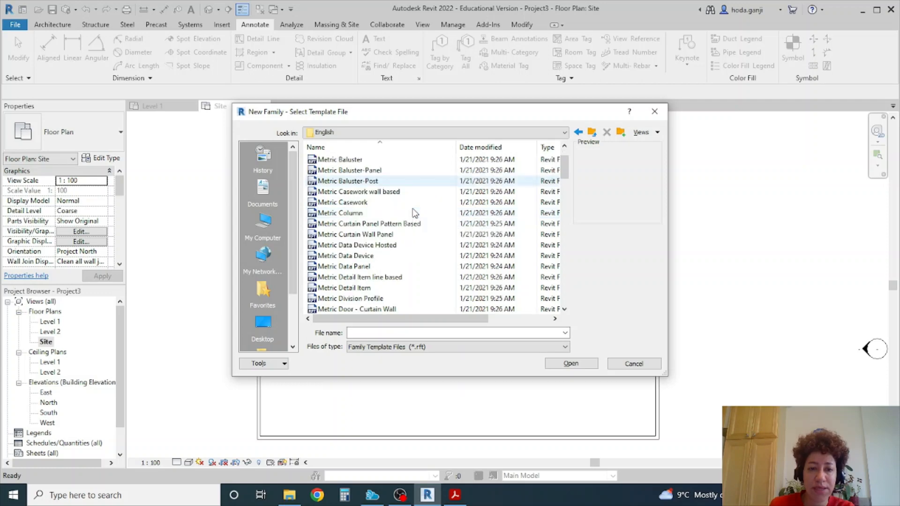
{"action": "left_click", "coordinate": [343, 288]}
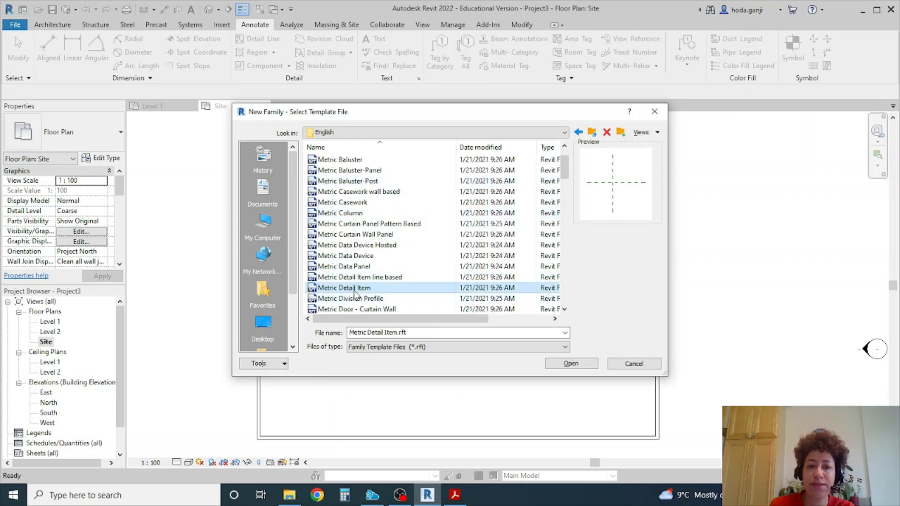
{"action": "left_click", "coordinate": [570, 364]}
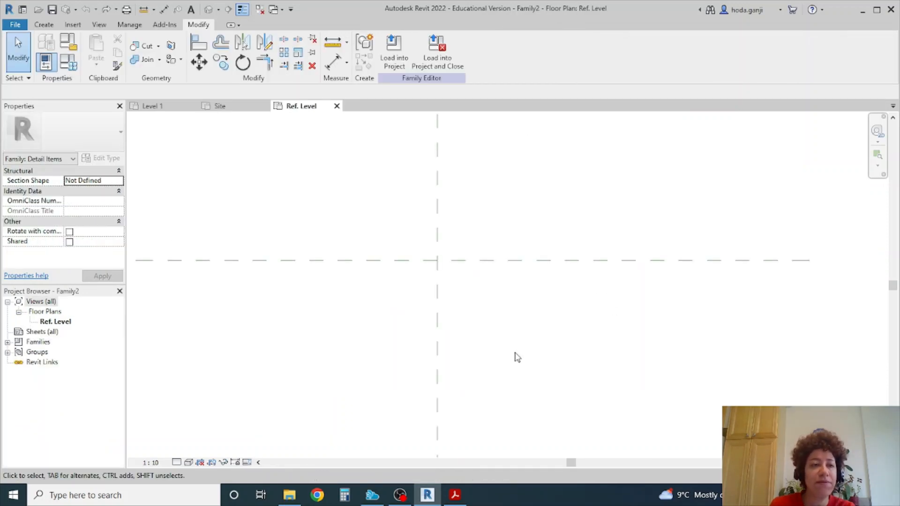
Draw the downward-pointing triangle with detail lines below the reference line.
{"action": "left_click", "coordinate": [44, 24]}
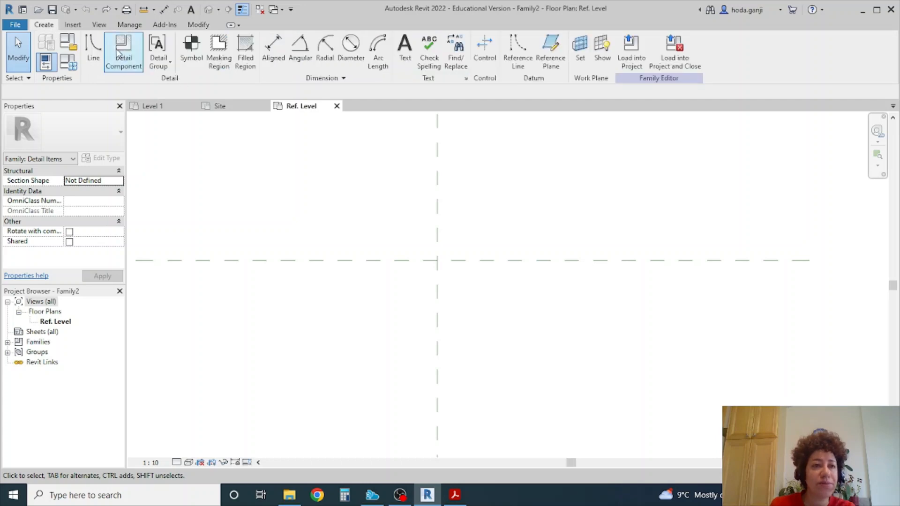
{"action": "left_click", "coordinate": [93, 52]}
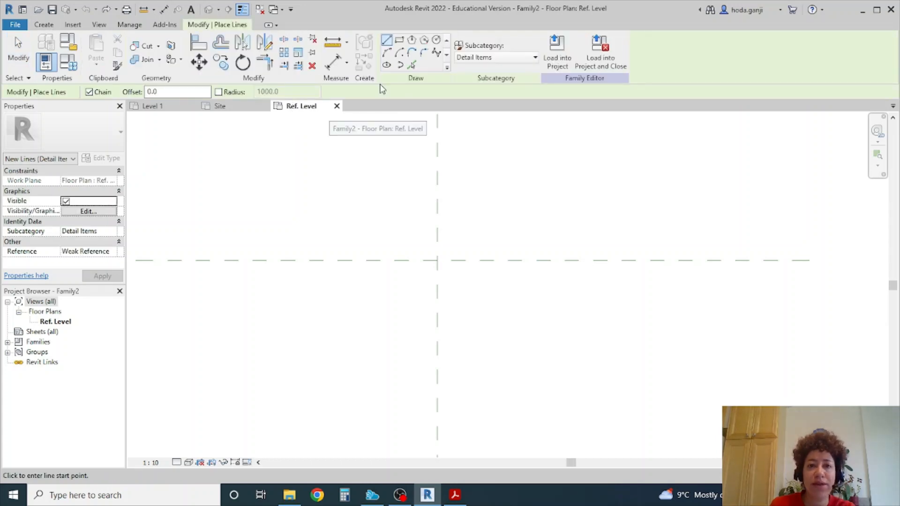
{"action": "mouse_move", "coordinate": [387, 255]}
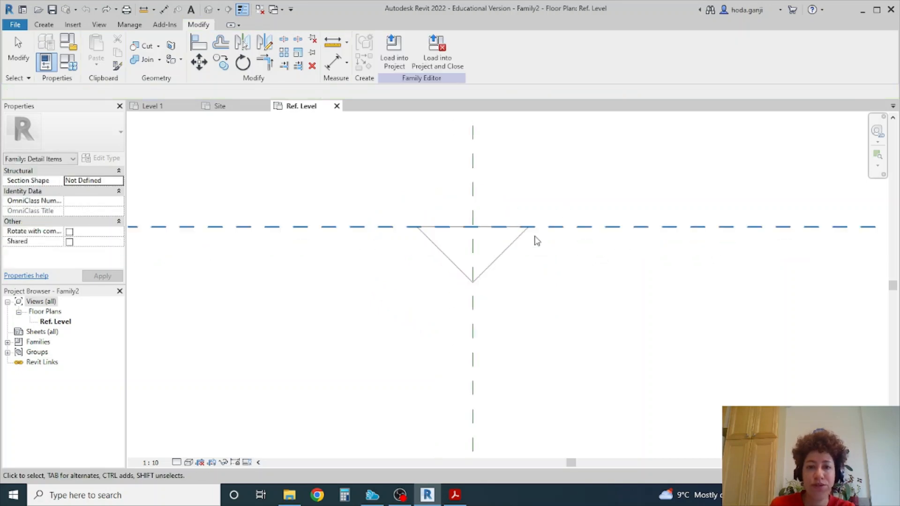
{"action": "left_click", "coordinate": [44, 24]}
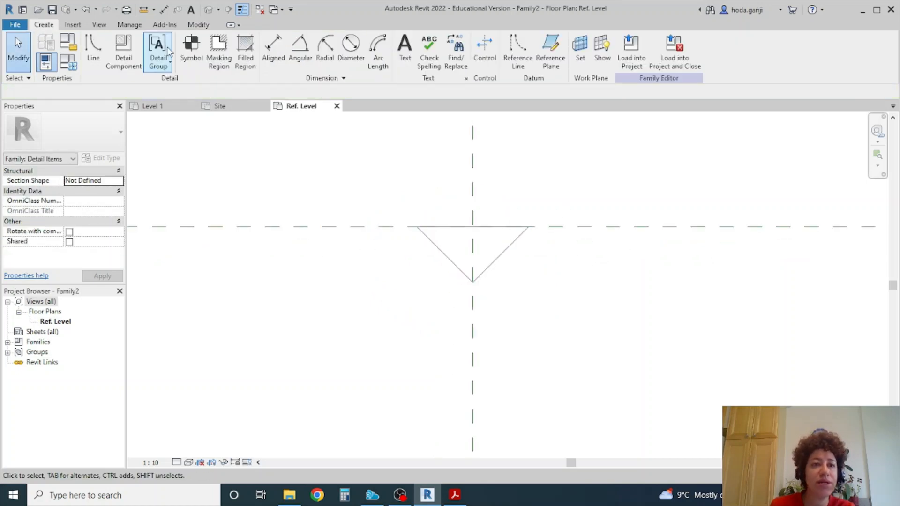
Fill the triangle with a Solid Fill - Black filled region and finish it.
{"action": "left_click", "coordinate": [244, 52]}
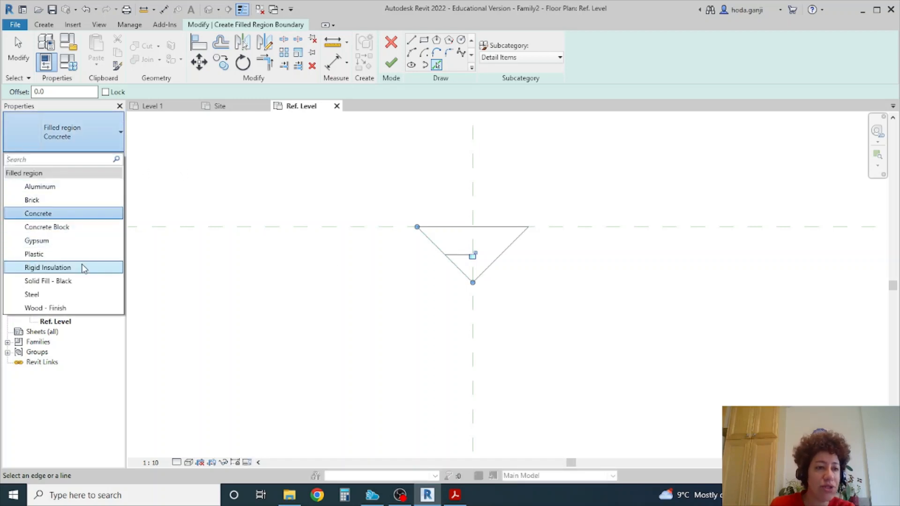
{"action": "left_click", "coordinate": [48, 280]}
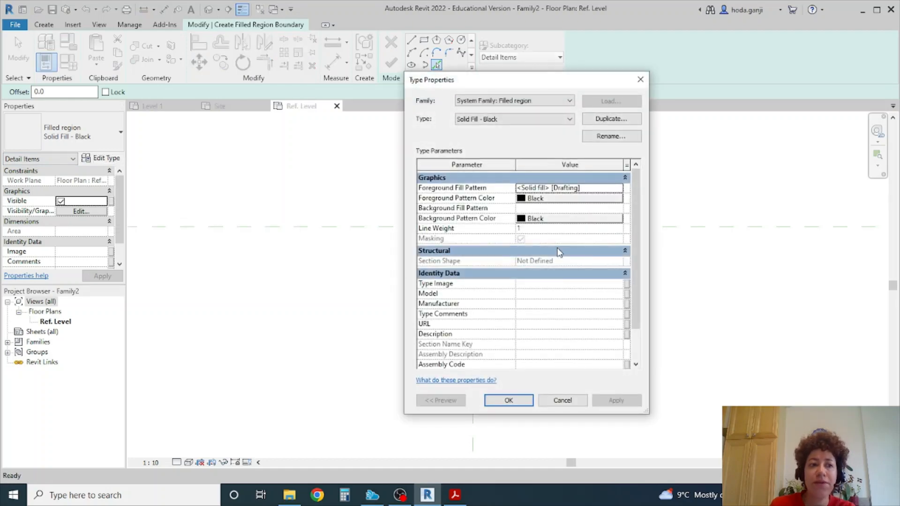
{"action": "left_click", "coordinate": [507, 400]}
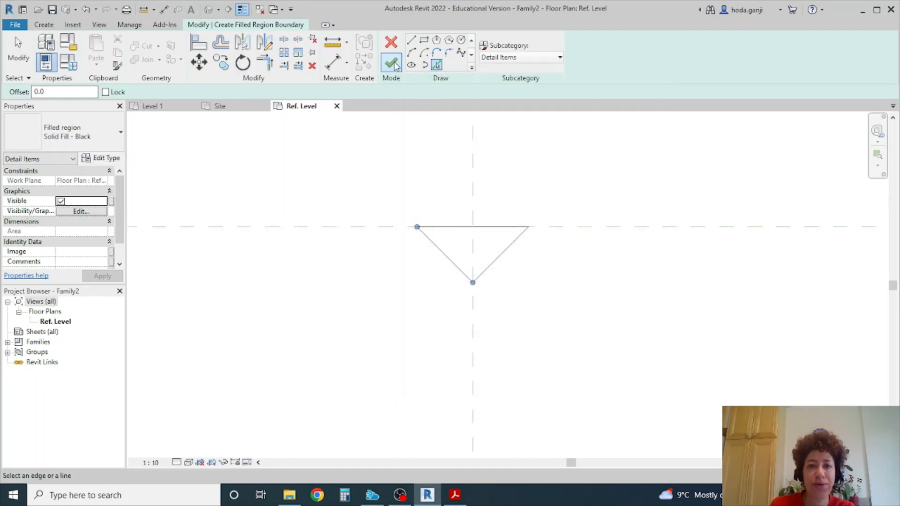
{"action": "left_click", "coordinate": [391, 63]}
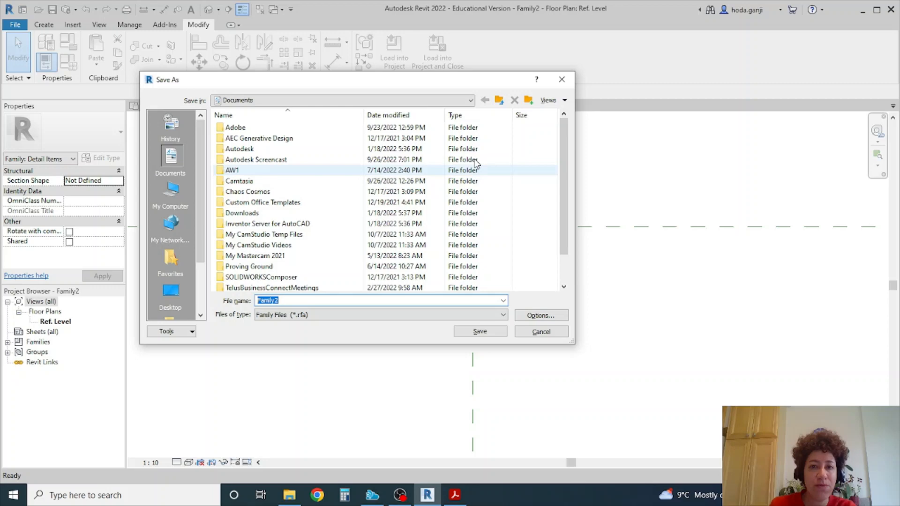
Browse the save location to C:\ProgramData\Autodesk.
{"action": "left_click", "coordinate": [469, 100]}
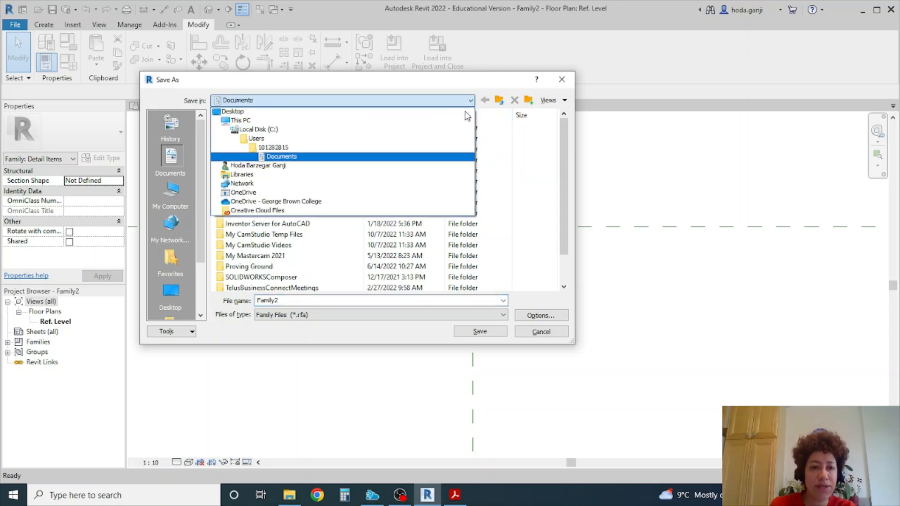
{"action": "left_click", "coordinate": [258, 128]}
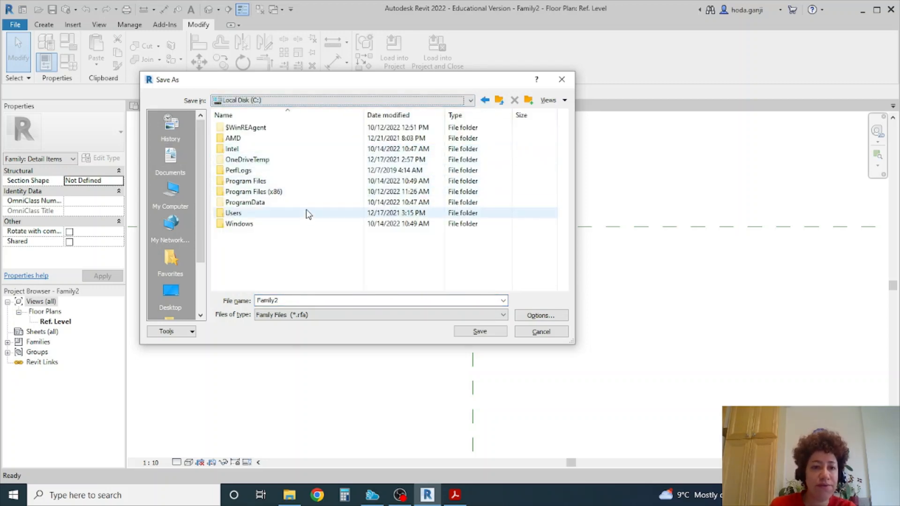
{"action": "double_click", "coordinate": [244, 202]}
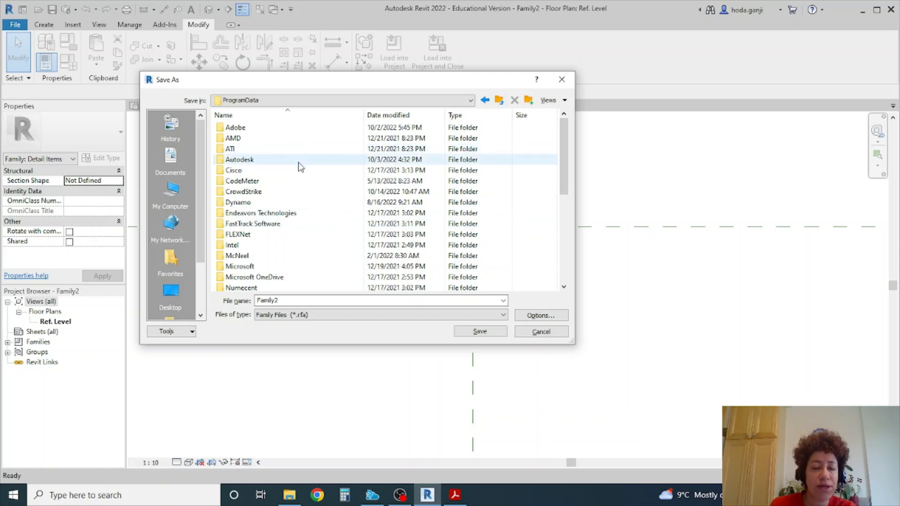
{"action": "double_click", "coordinate": [239, 160]}
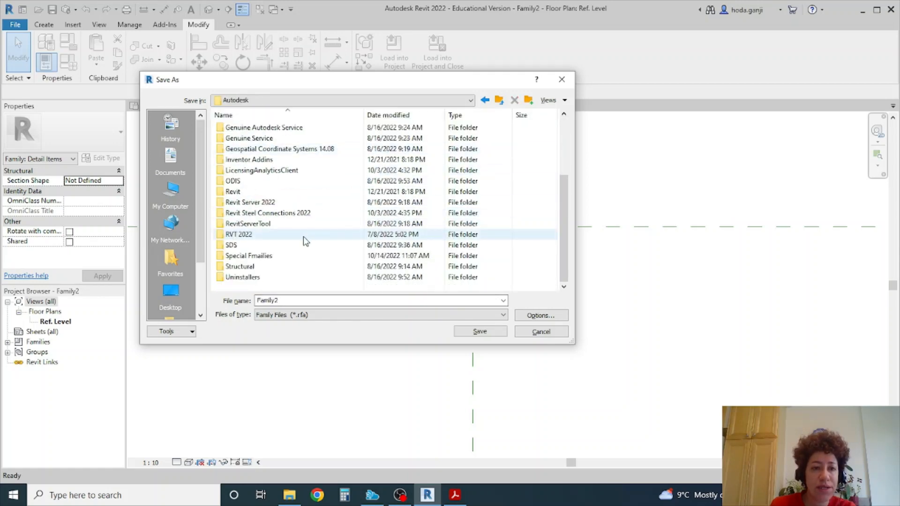
{"action": "double_click", "coordinate": [238, 235]}
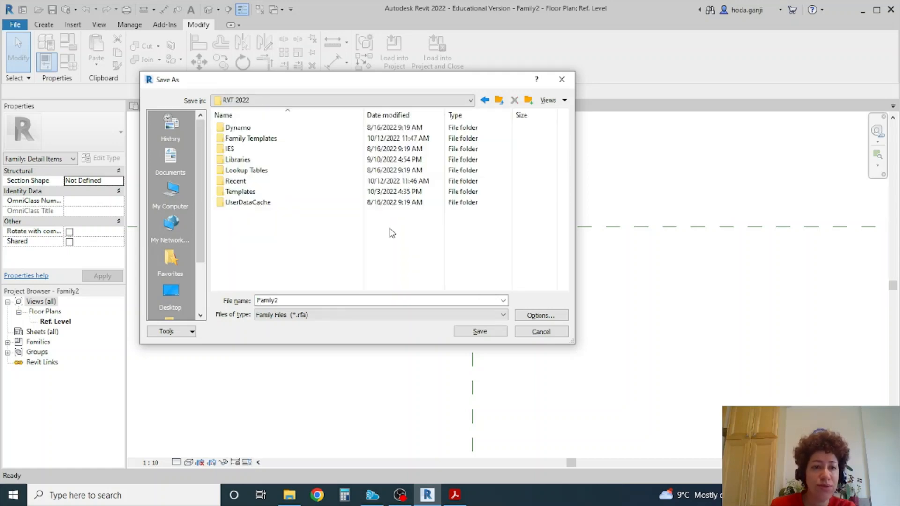
{"action": "double_click", "coordinate": [237, 159]}
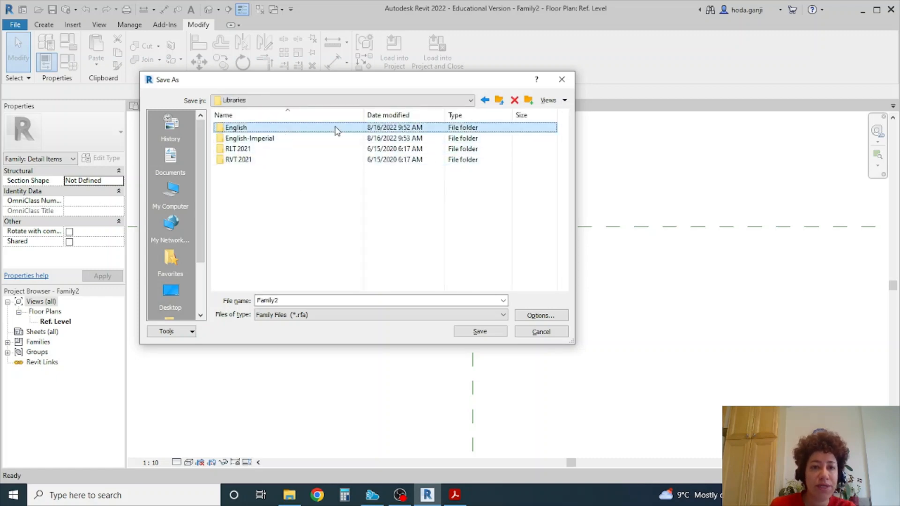
{"action": "double_click", "coordinate": [236, 127]}
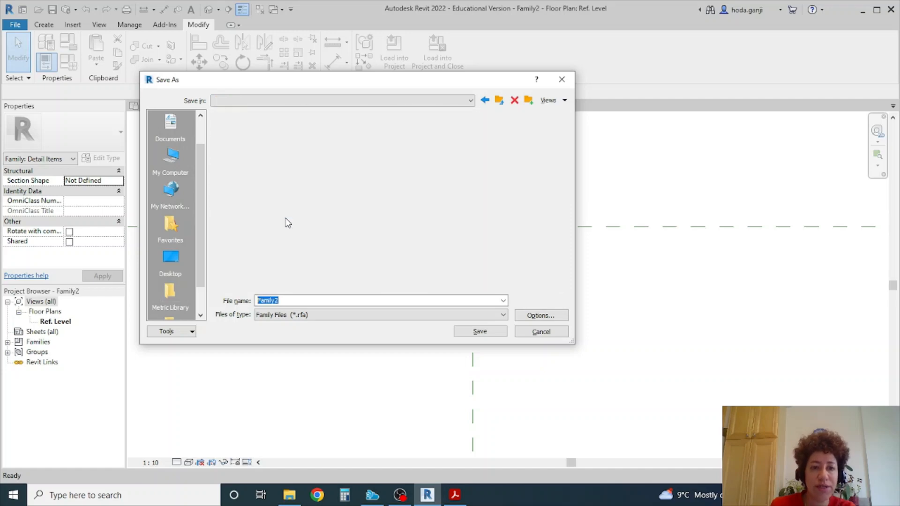
{"action": "left_click", "coordinate": [470, 100]}
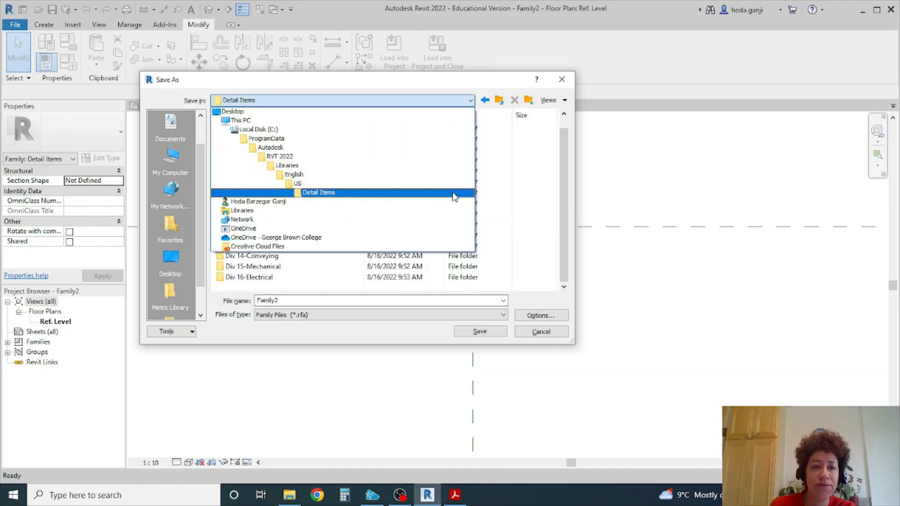
{"action": "left_click", "coordinate": [270, 147]}
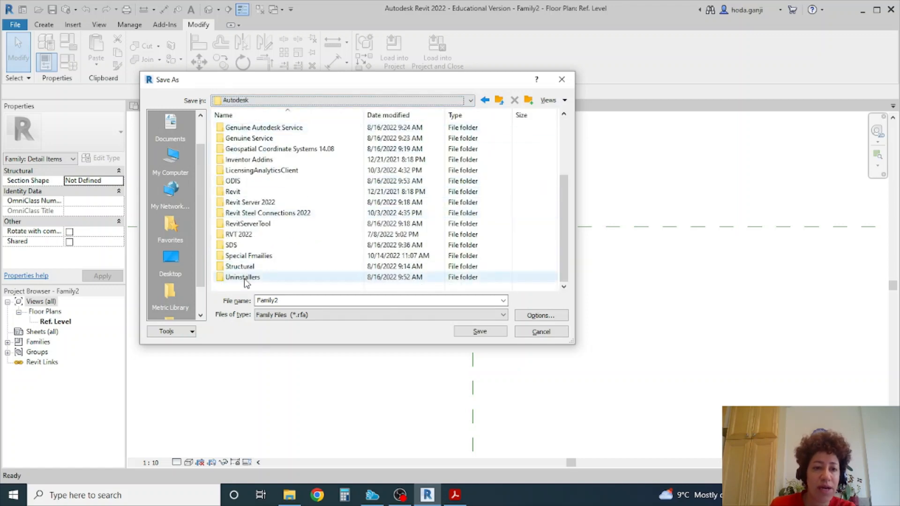
Create a Special Families folder with a Detail Items subfolder inside it.
{"action": "right_click", "coordinate": [244, 281]}
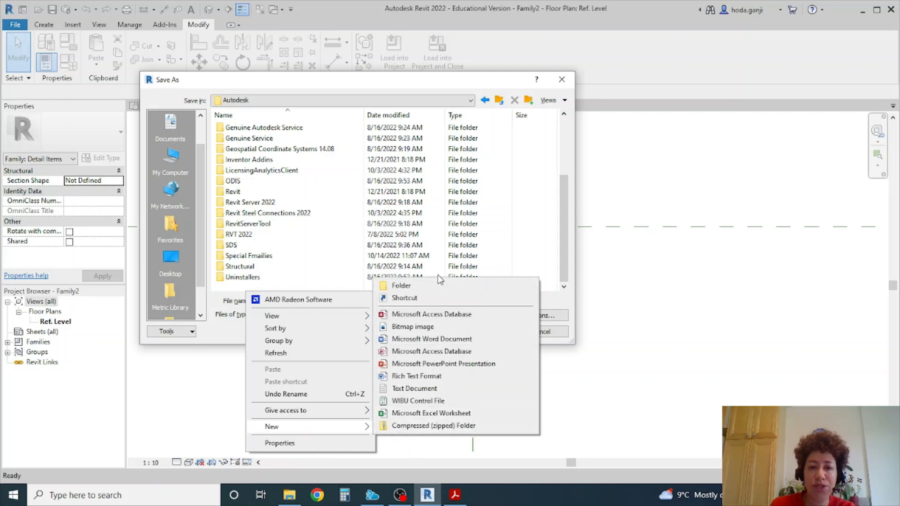
{"action": "mouse_move", "coordinate": [438, 287]}
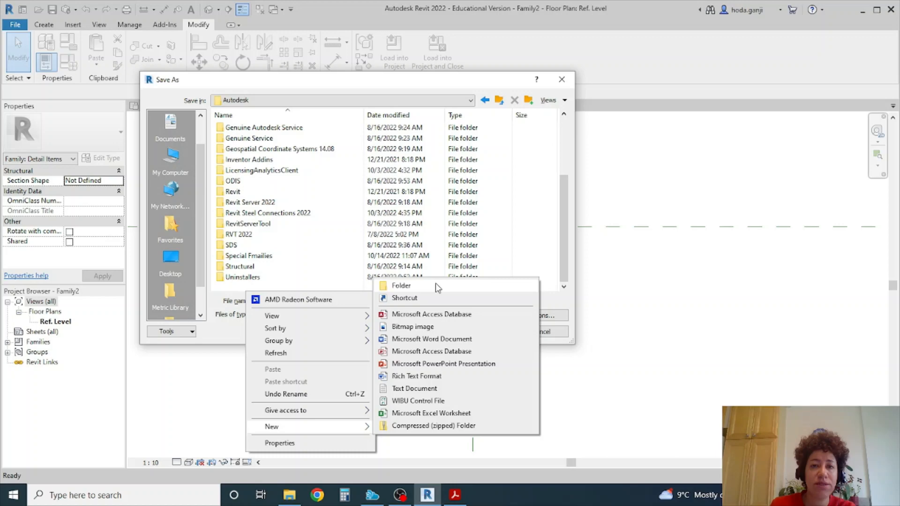
{"action": "mouse_move", "coordinate": [248, 239]}
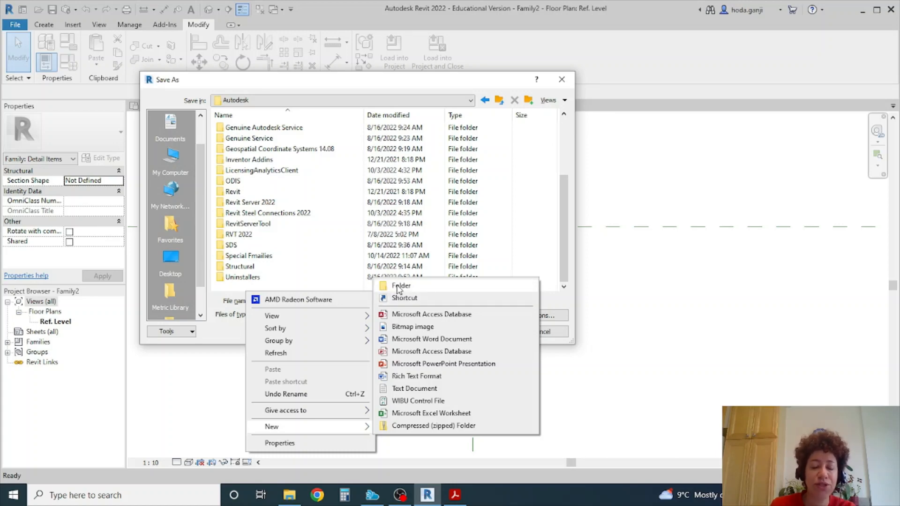
{"action": "left_click", "coordinate": [401, 286]}
{"action": "type", "text": "Special Famil"}
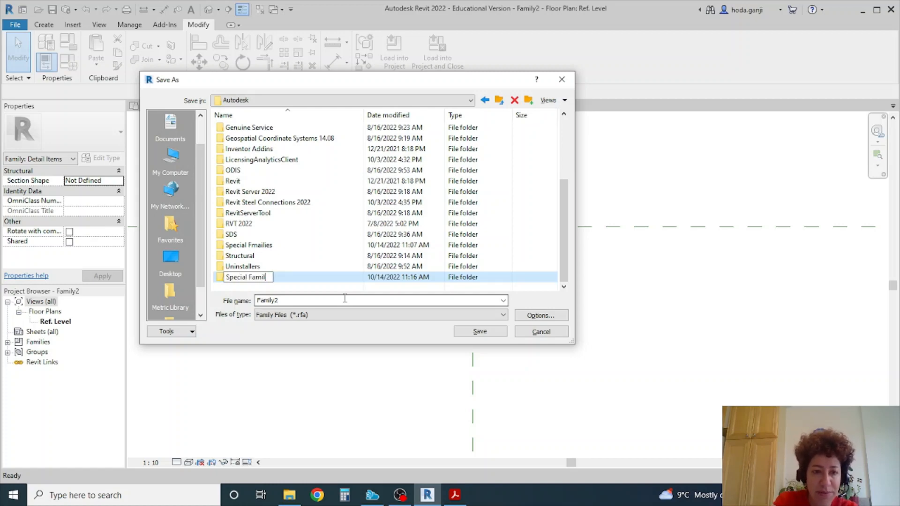
{"action": "double_click", "coordinate": [245, 276]}
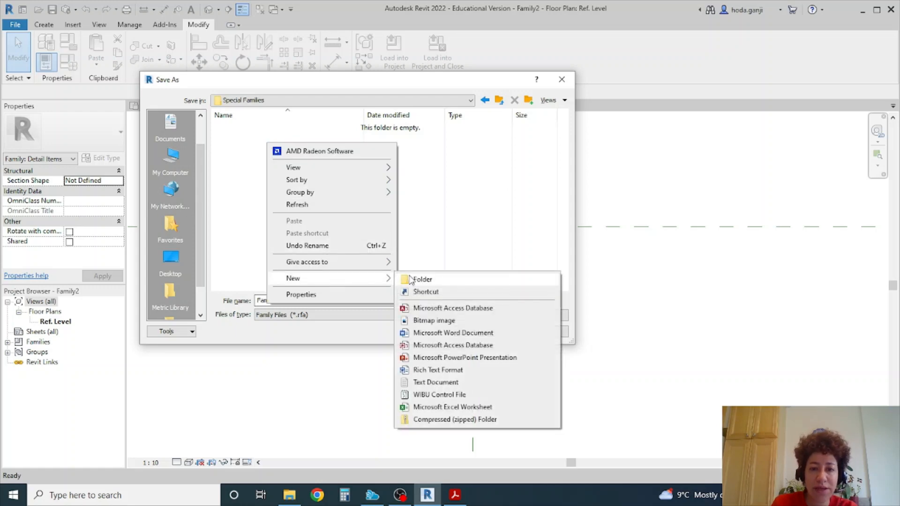
{"action": "left_click", "coordinate": [423, 280]}
{"action": "type", "text": "Detail Items"}
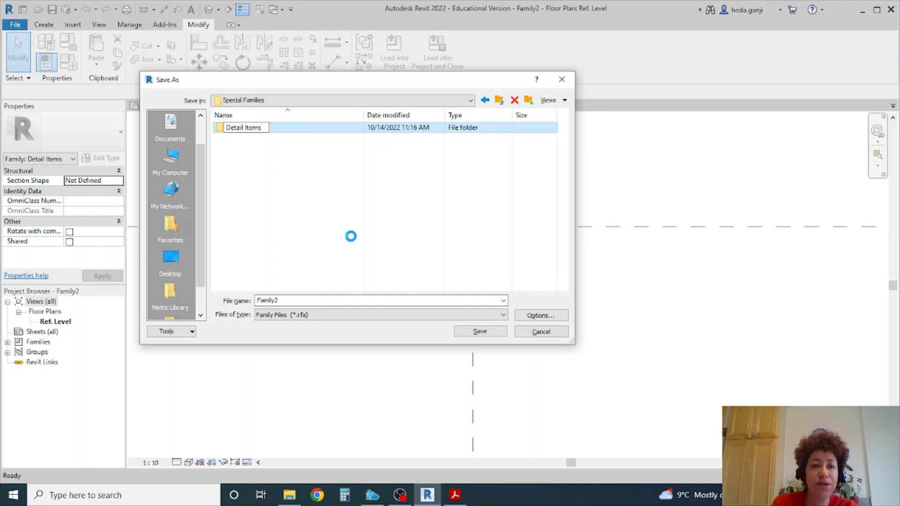
Name the family Main Entrance Symbol and keep a maximum of 1 backup.
{"action": "type", "text": "Mal"}
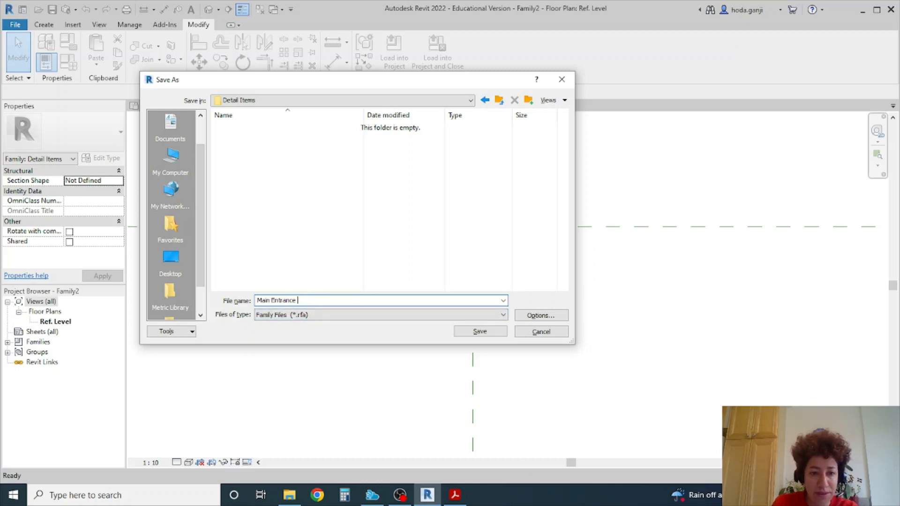
{"action": "type", "text": "Symbol"}
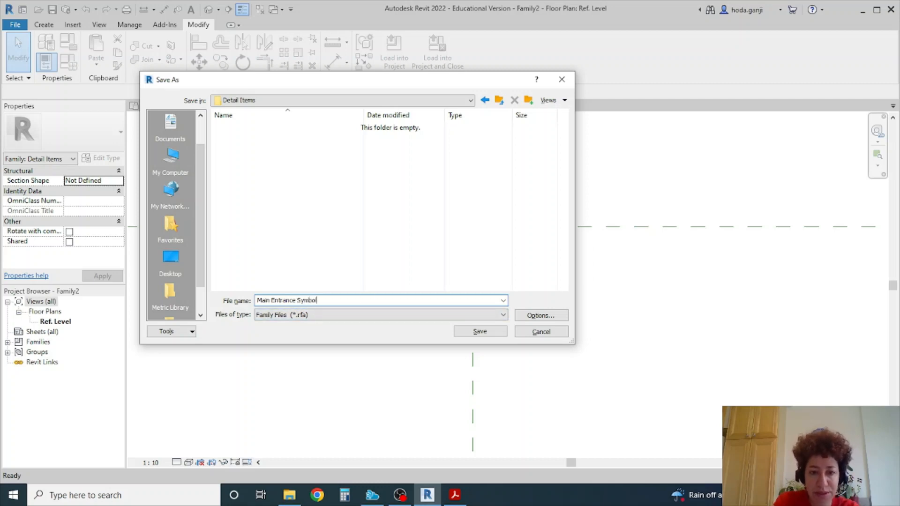
{"action": "left_click", "coordinate": [540, 315]}
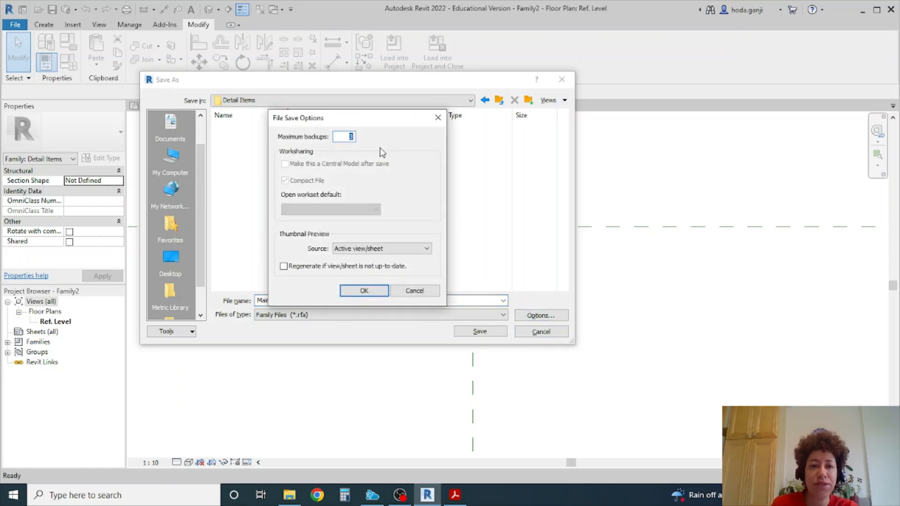
{"action": "type", "text": "1"}
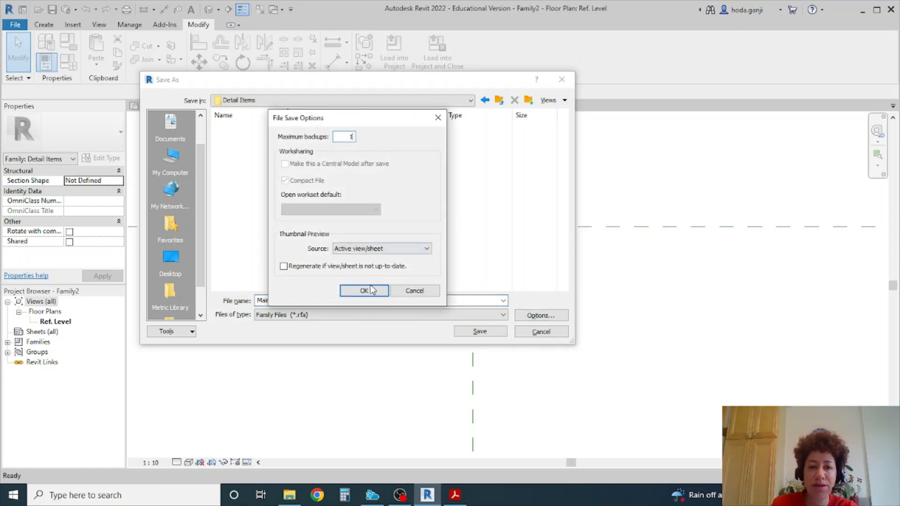
{"action": "left_click", "coordinate": [364, 290]}
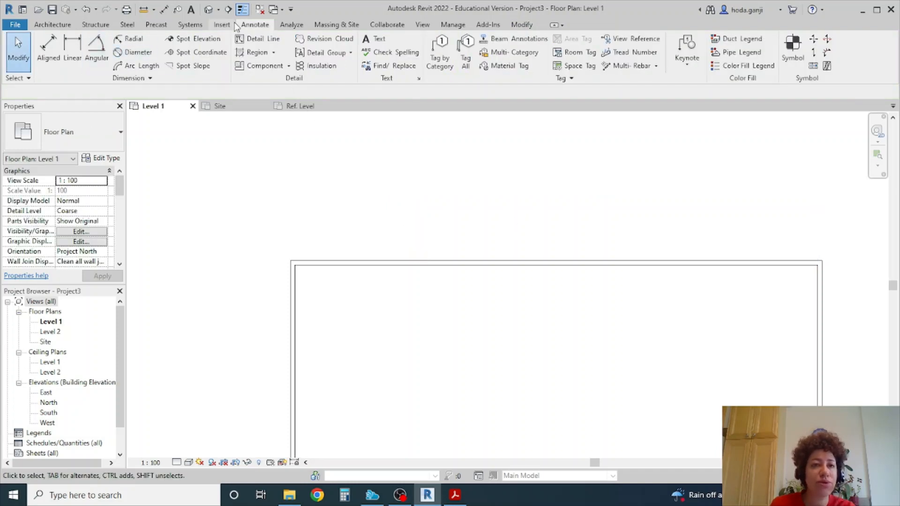
Load Main Entrance Symbol.rfa from Special Families\Detail Items into the project.
{"action": "left_click", "coordinate": [263, 66]}
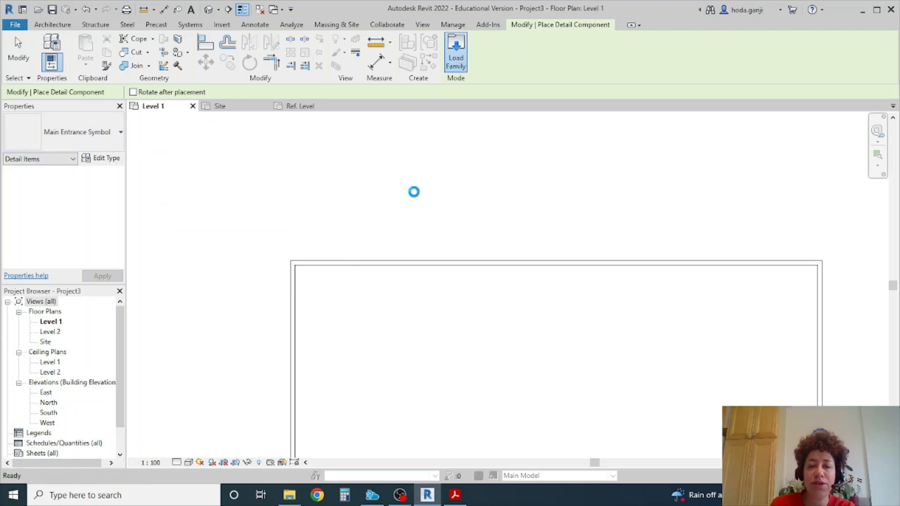
{"action": "left_click", "coordinate": [456, 51]}
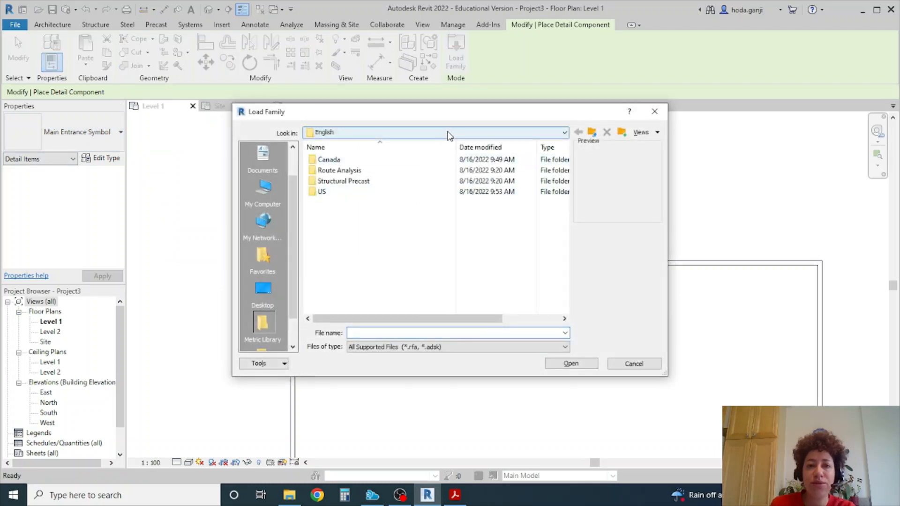
{"action": "left_click", "coordinate": [578, 132]}
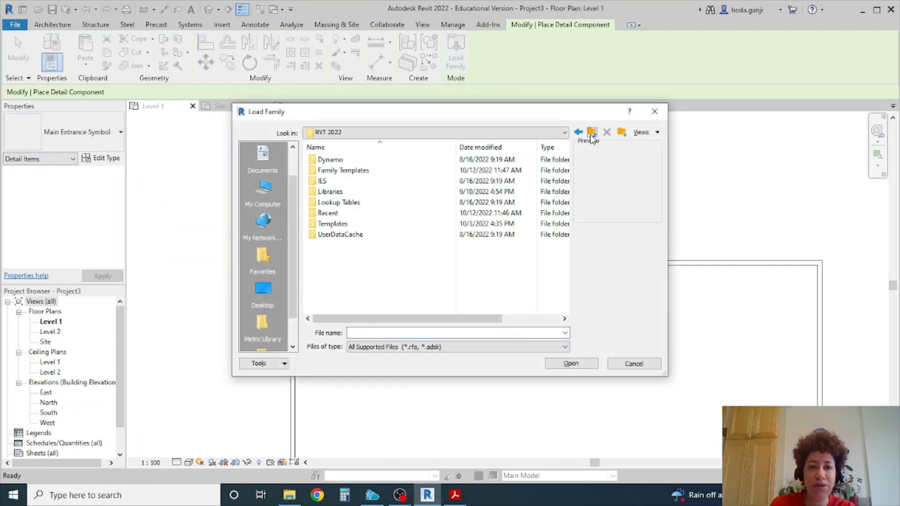
{"action": "left_click", "coordinate": [592, 132]}
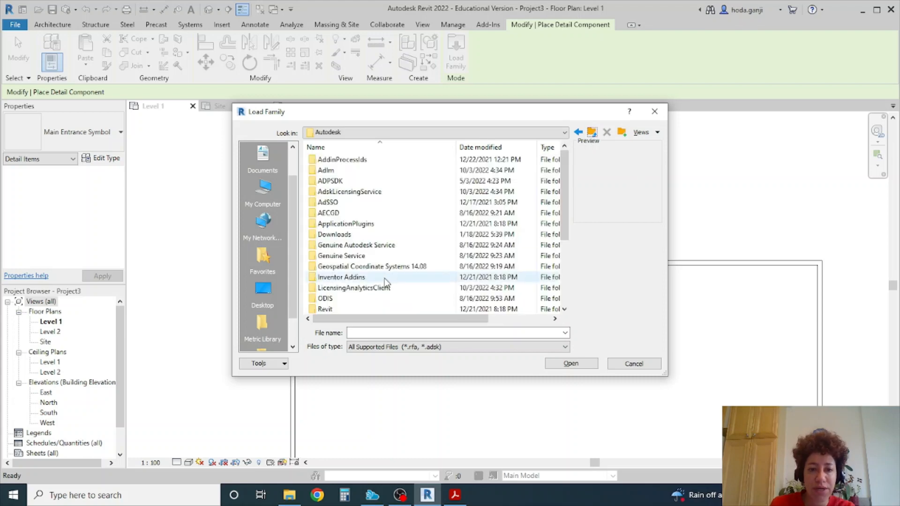
{"action": "scroll", "scroll_direction": "down", "scroll_amount": 3}
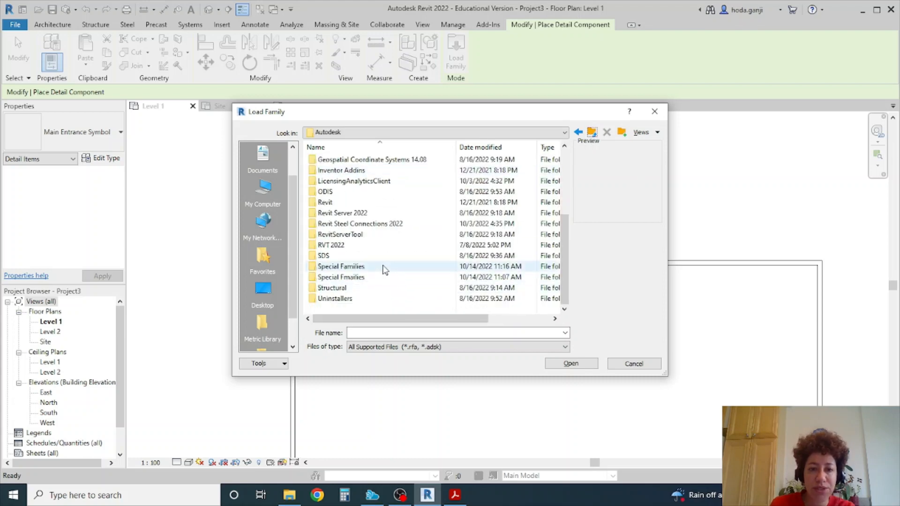
{"action": "double_click", "coordinate": [341, 266]}
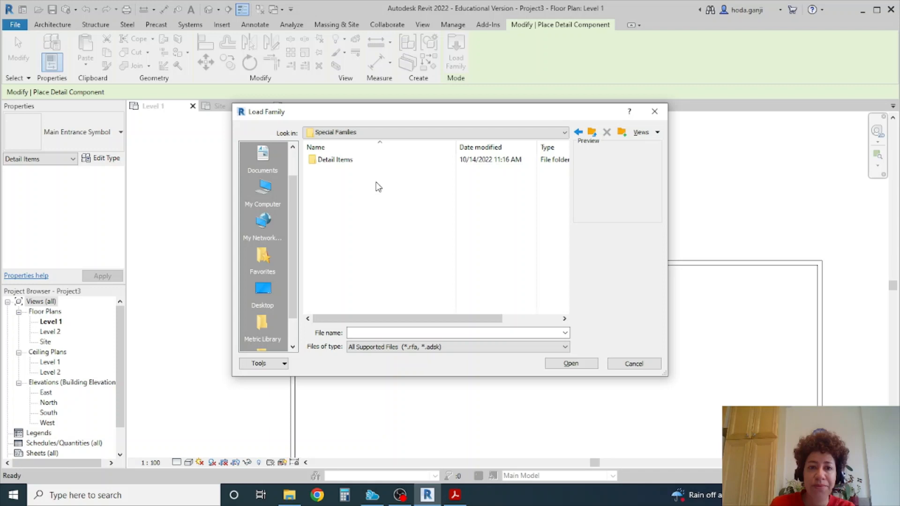
{"action": "left_click", "coordinate": [335, 159]}
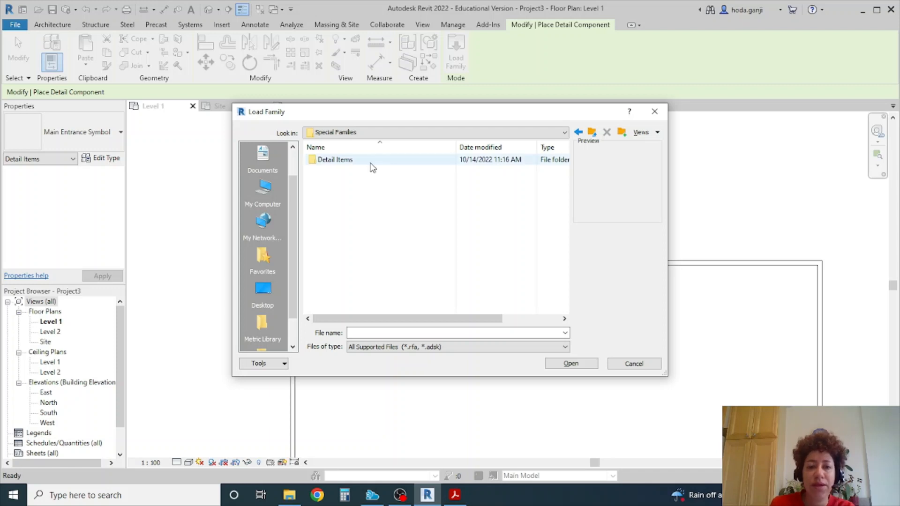
{"action": "double_click", "coordinate": [335, 159]}
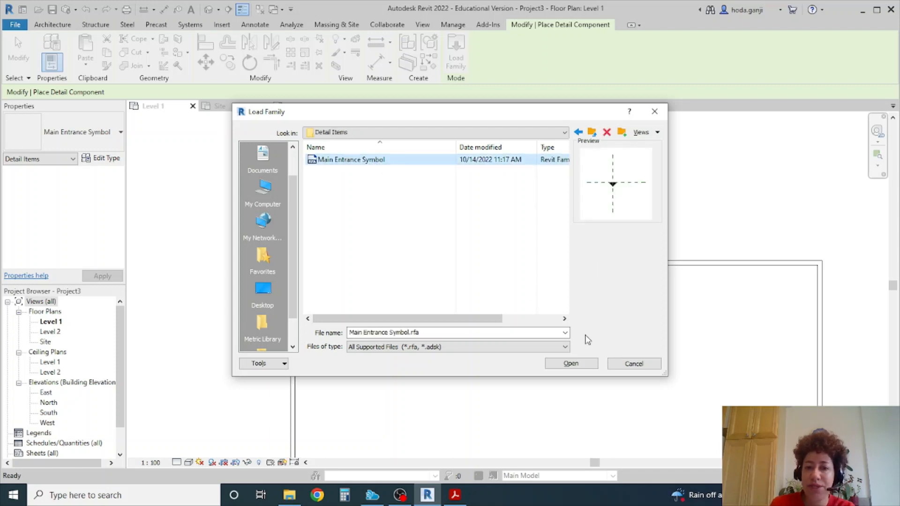
{"action": "left_click", "coordinate": [570, 364]}
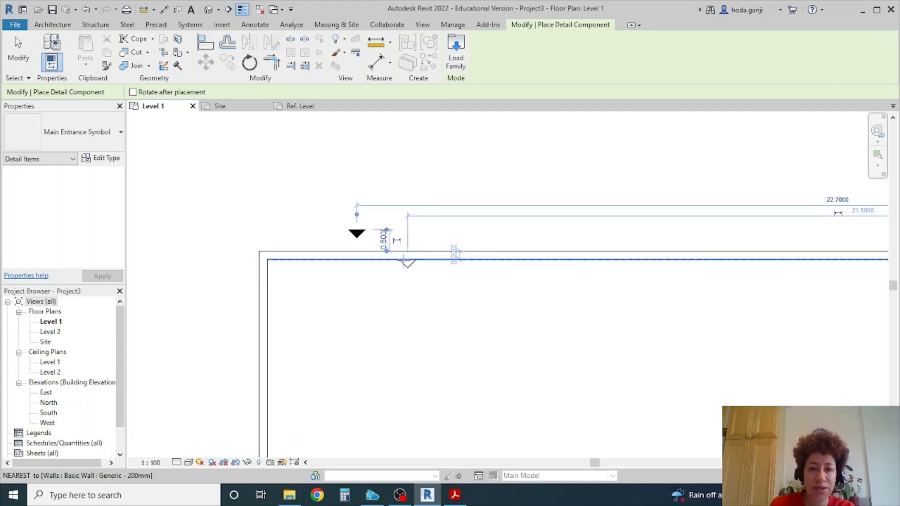
Place the entrance symbol above the top wall of Level 1.
{"action": "left_click", "coordinate": [254, 25]}
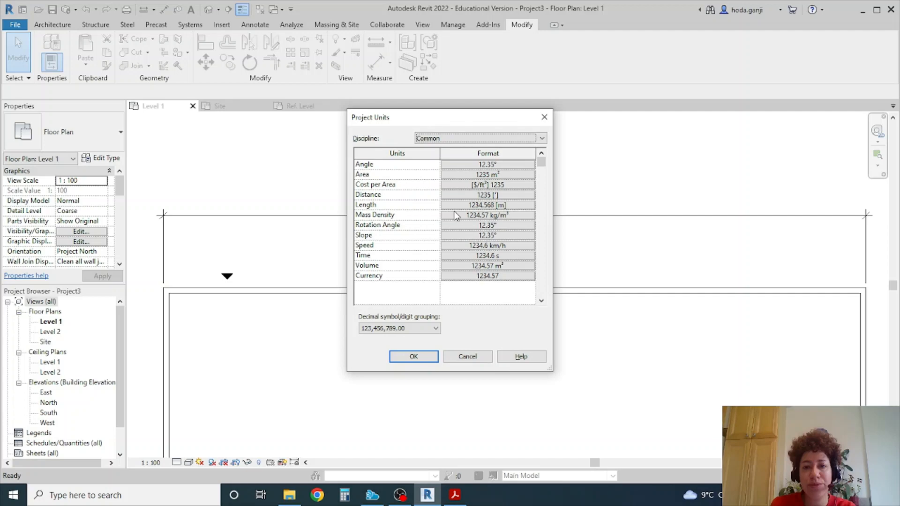
Select the 25.200 dimension and bring up its style's type properties.
{"action": "left_click", "coordinate": [413, 356]}
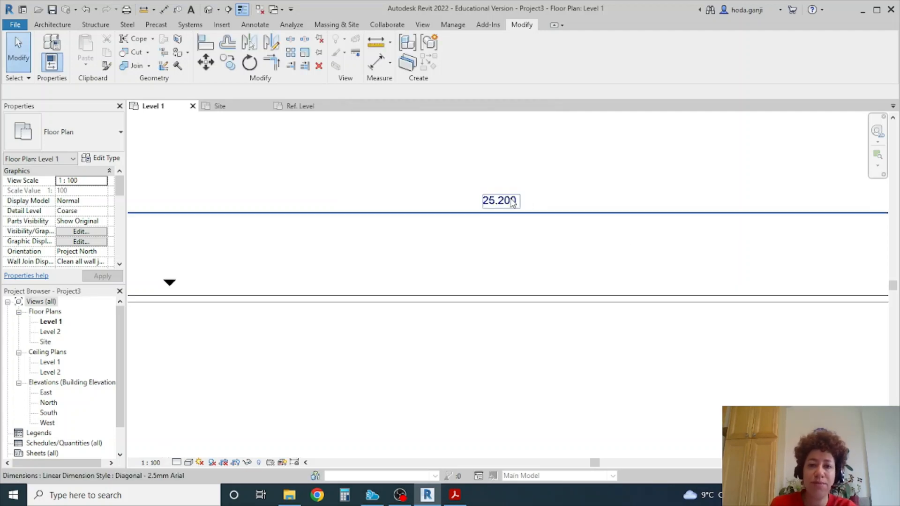
{"action": "left_click", "coordinate": [499, 201]}
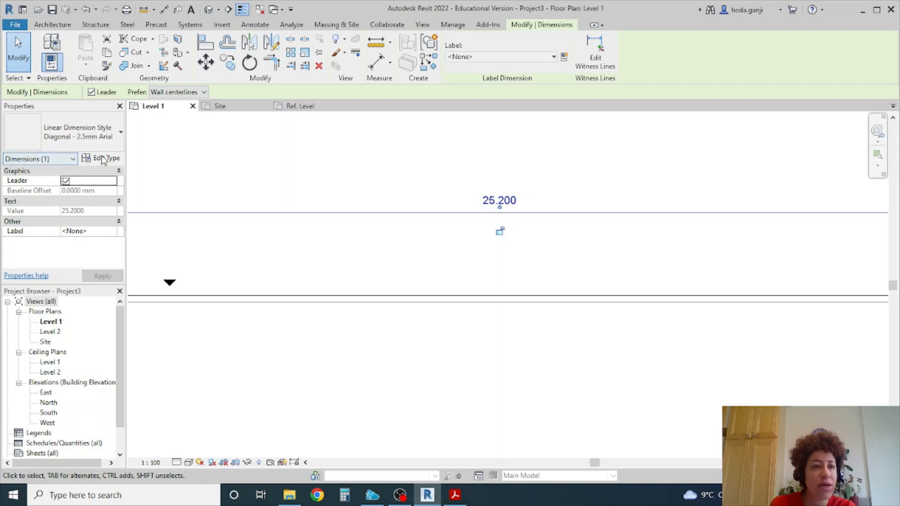
{"action": "left_click", "coordinate": [106, 158]}
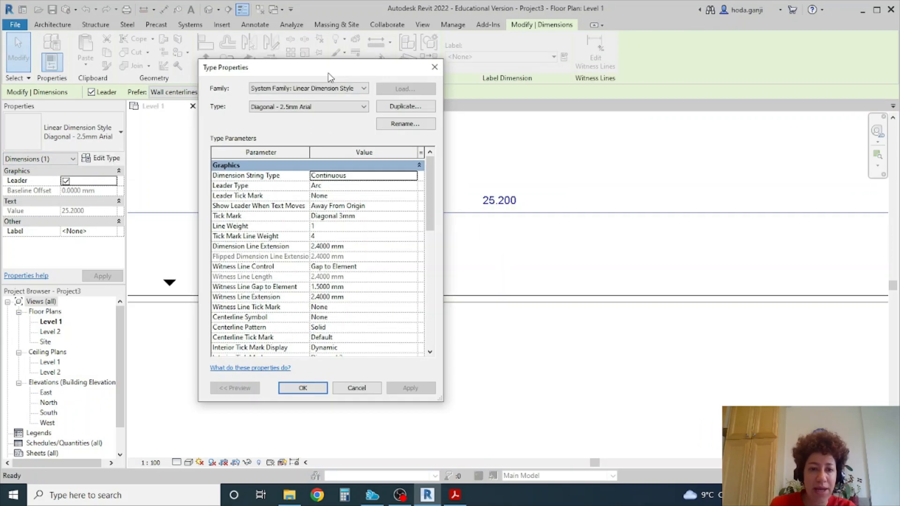
{"action": "scroll", "scroll_direction": "down", "scroll_amount": 3}
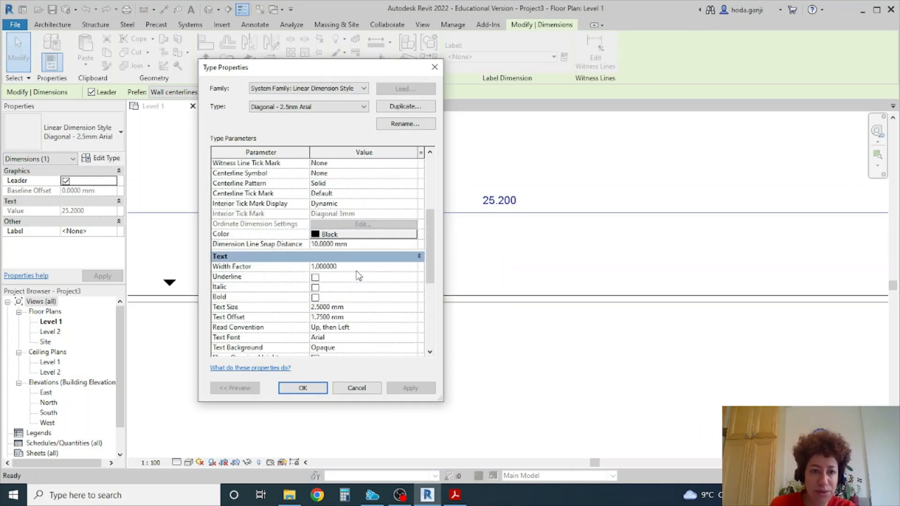
{"action": "scroll", "scroll_direction": "down", "scroll_amount": 3}
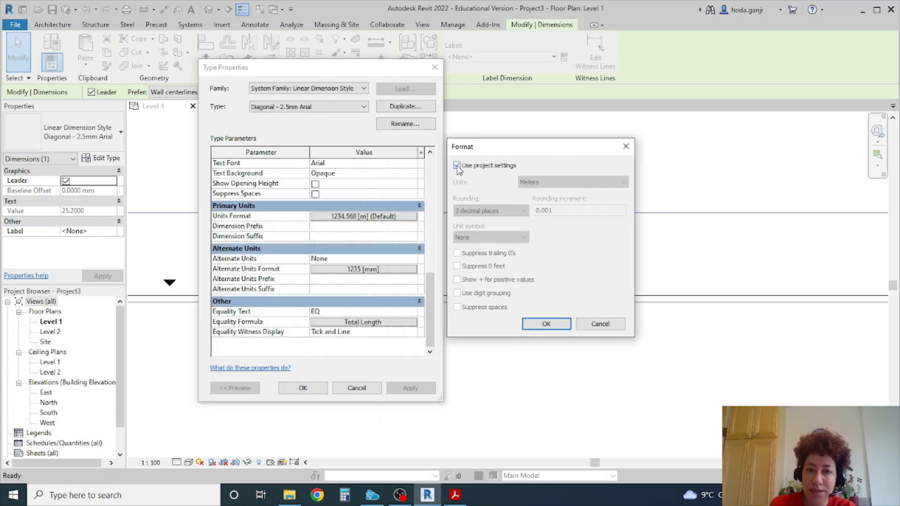
Override the style's units to millimeters with 0 decimal places, so it reads 25200.
{"action": "left_click", "coordinate": [456, 165]}
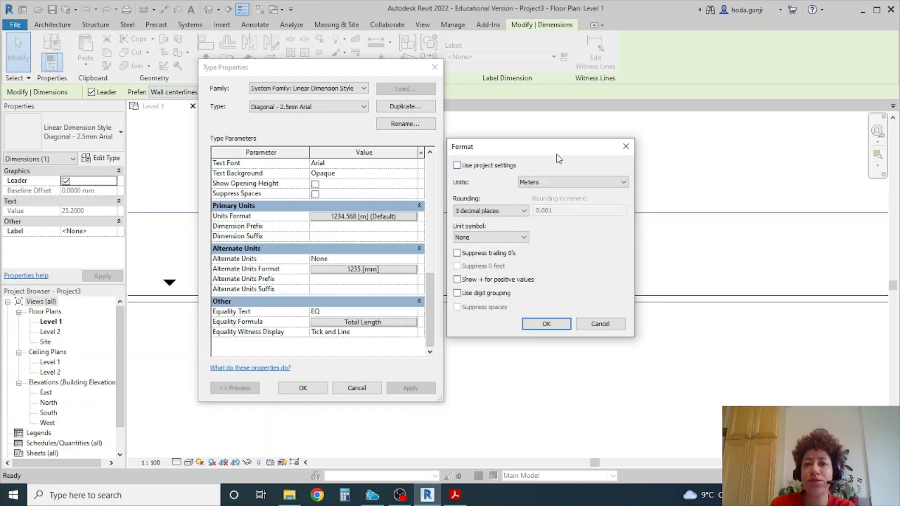
{"action": "mouse_move", "coordinate": [569, 173]}
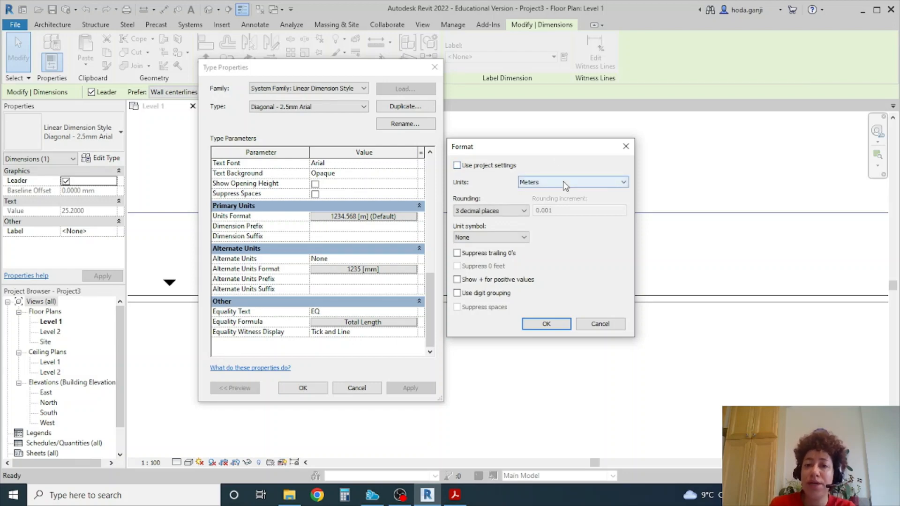
{"action": "left_click", "coordinate": [571, 182]}
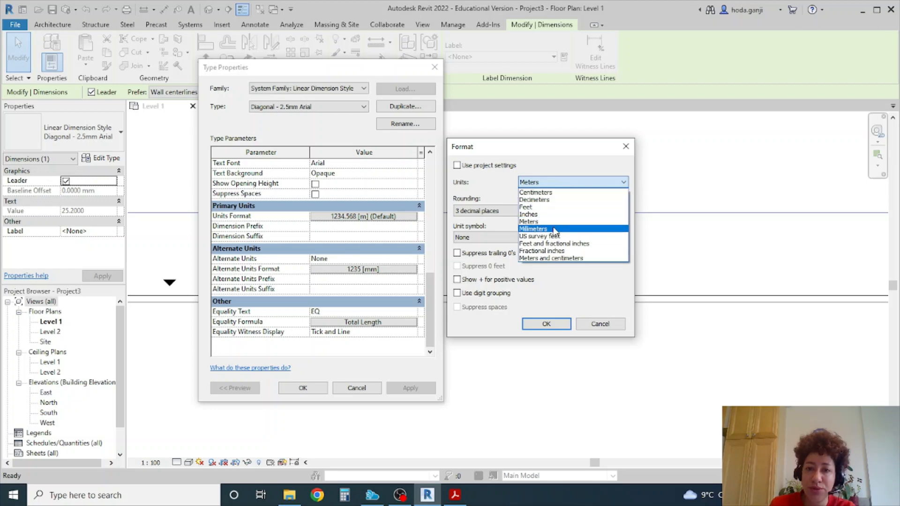
{"action": "left_click", "coordinate": [532, 228]}
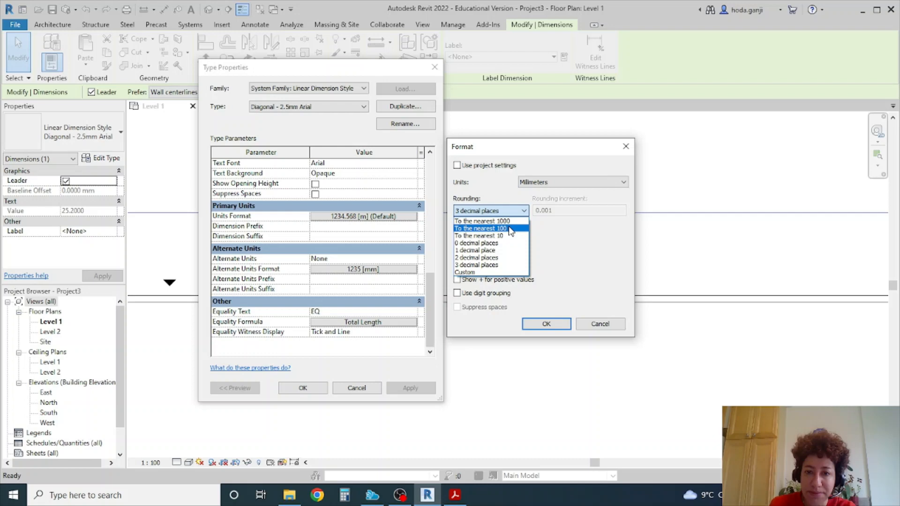
{"action": "left_click", "coordinate": [476, 243]}
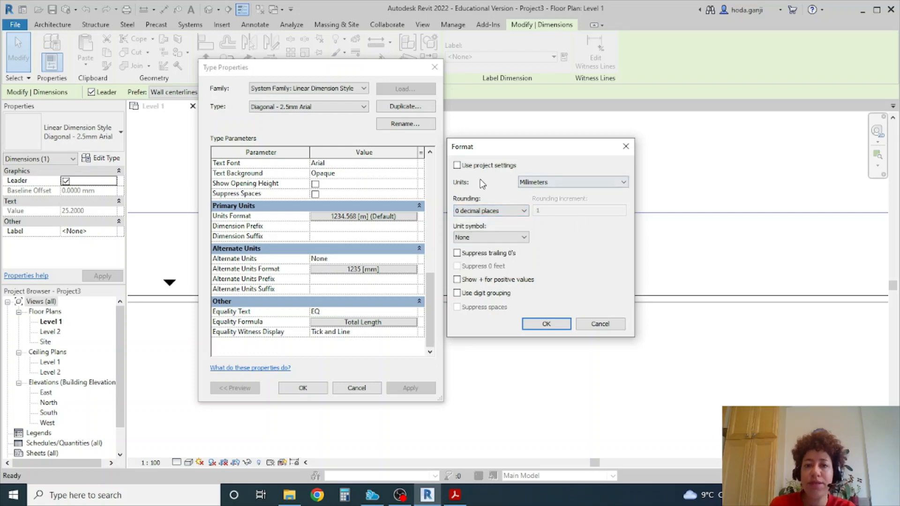
{"action": "left_click", "coordinate": [546, 324]}
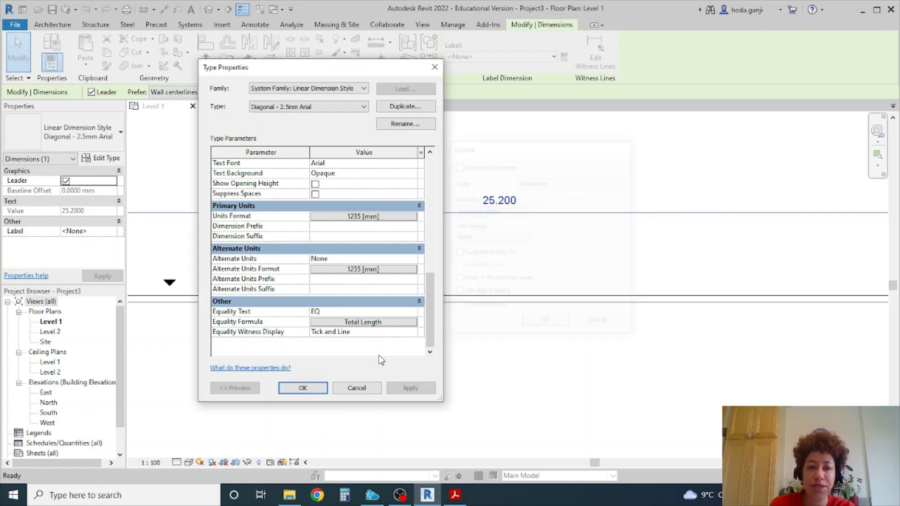
{"action": "left_click", "coordinate": [303, 388]}
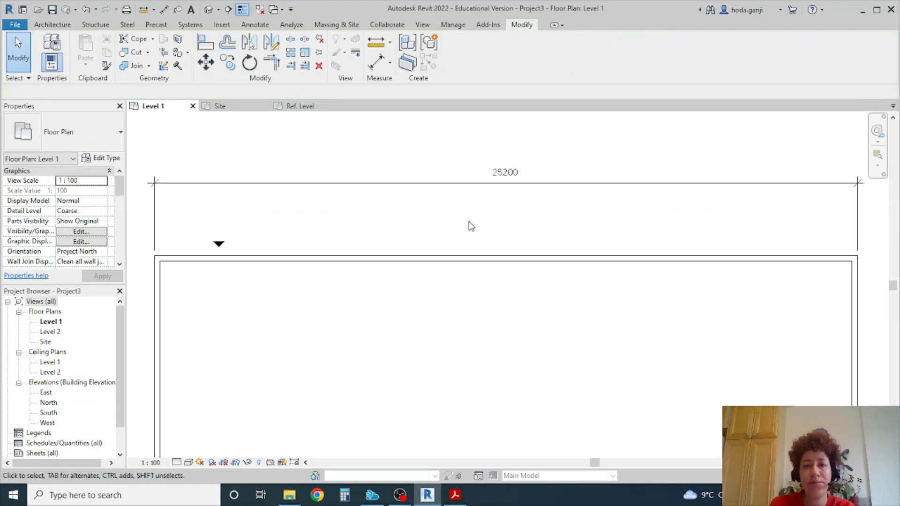
{"action": "mouse_move", "coordinate": [437, 202]}
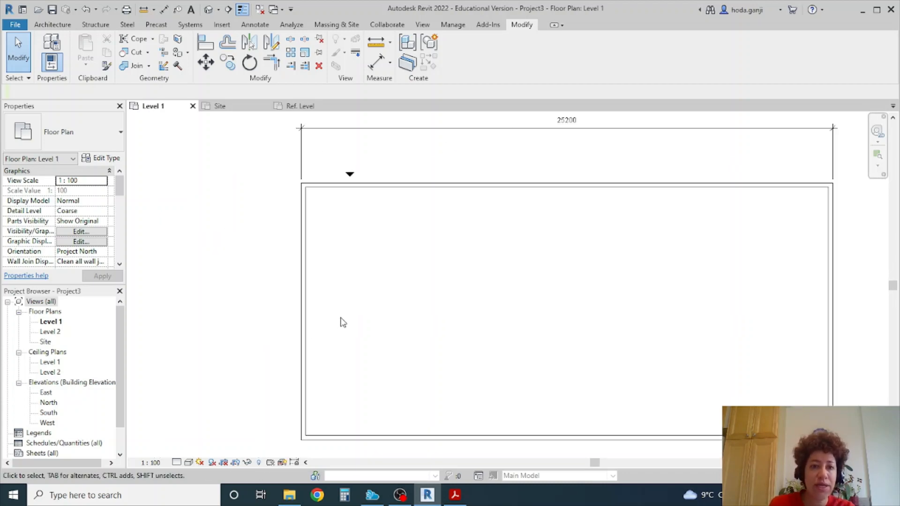
{"action": "mouse_move", "coordinate": [315, 402]}
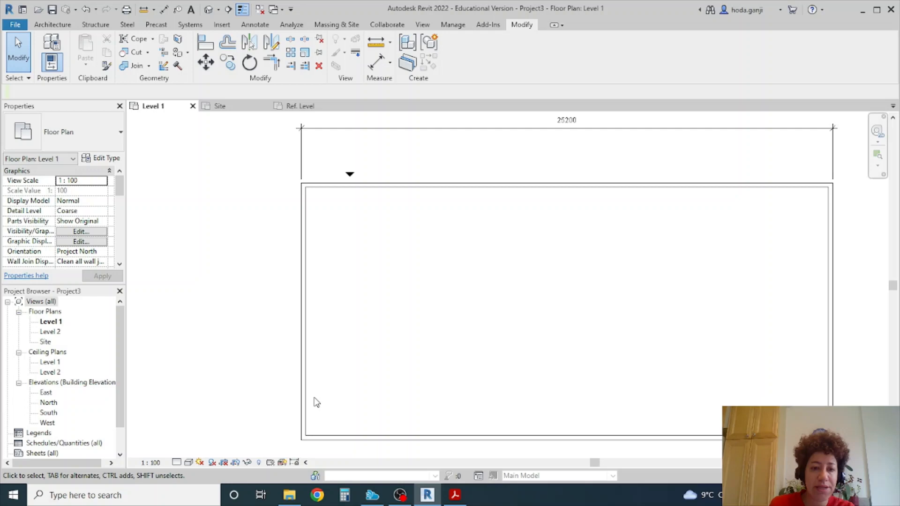
{"action": "mouse_move", "coordinate": [328, 400]}
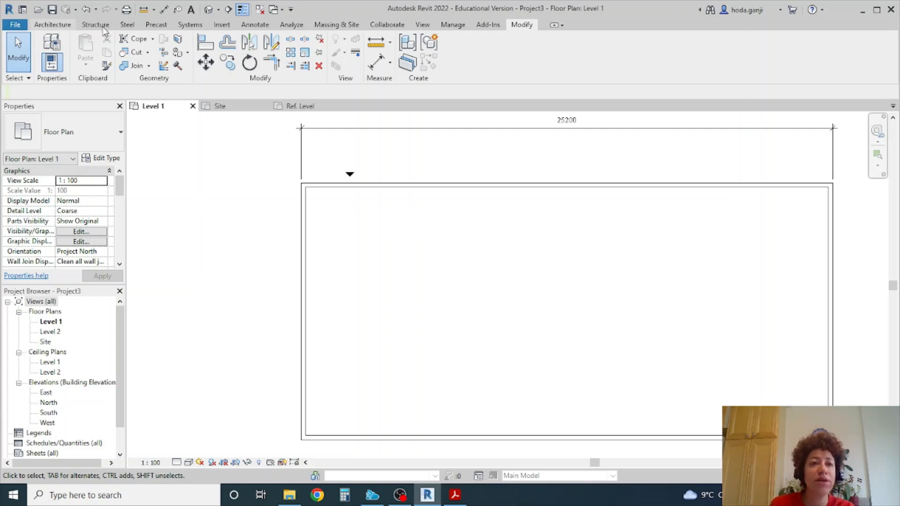
Start Detail Line and keep <Thin Lines> as the line style.
{"action": "left_click", "coordinate": [254, 24]}
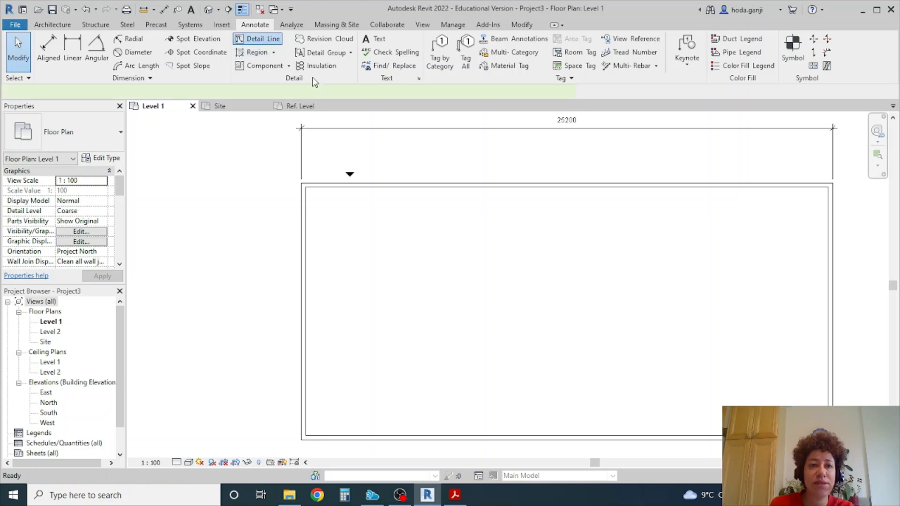
{"action": "left_click", "coordinate": [261, 38]}
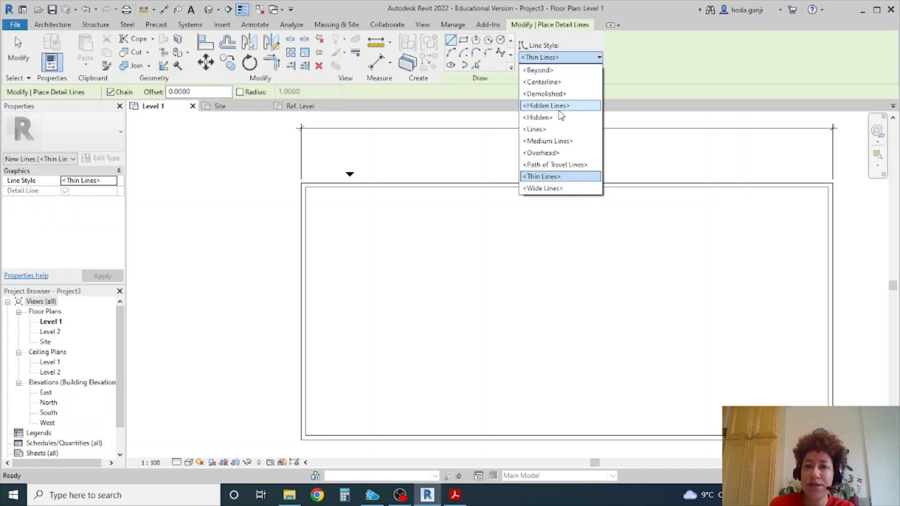
{"action": "mouse_move", "coordinate": [554, 188]}
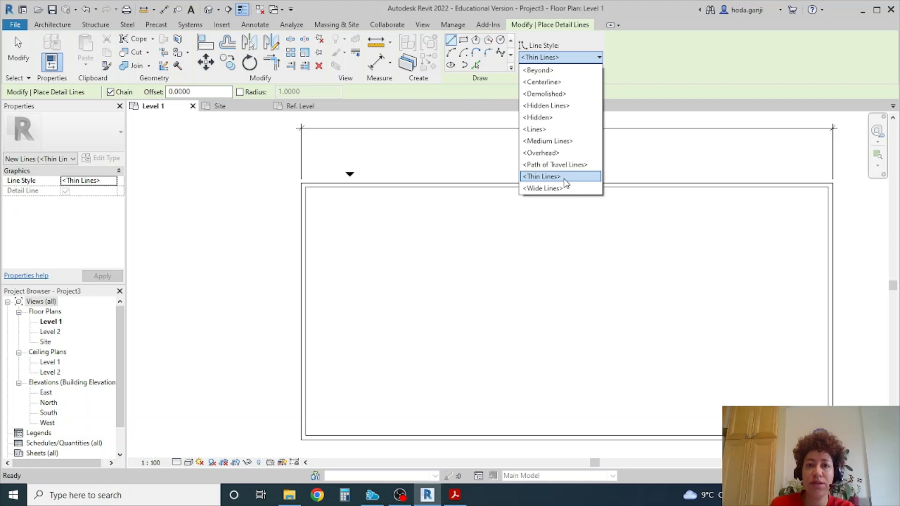
{"action": "left_click", "coordinate": [540, 176]}
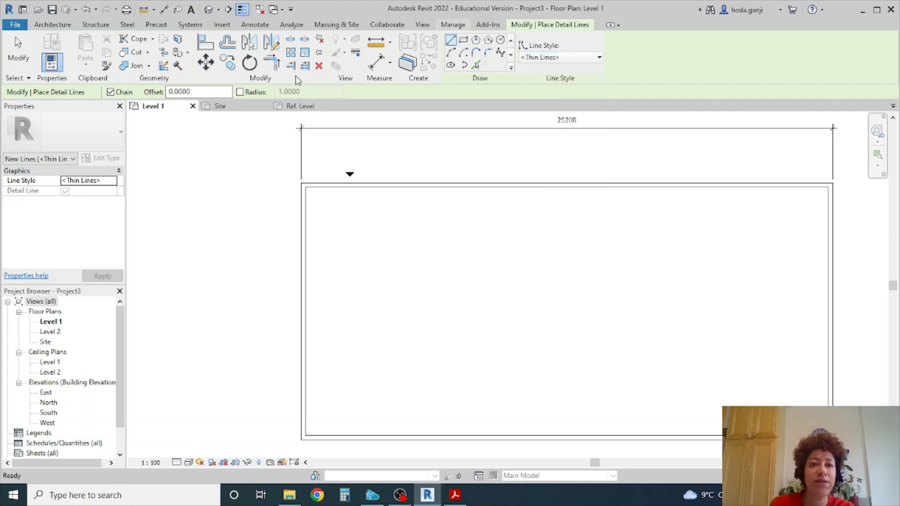
Create a new line style named Fire Rating 2 Hour in Line Styles.
{"action": "left_click", "coordinate": [361, 54]}
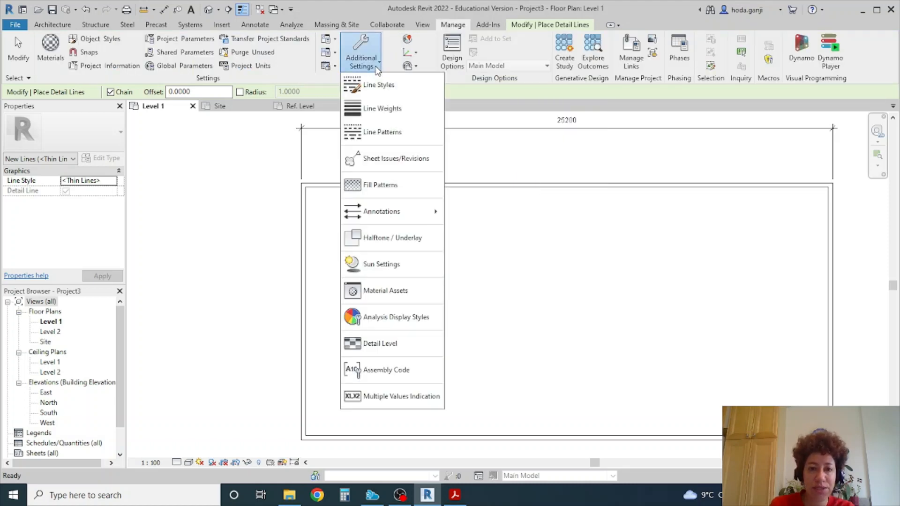
{"action": "mouse_move", "coordinate": [378, 85]}
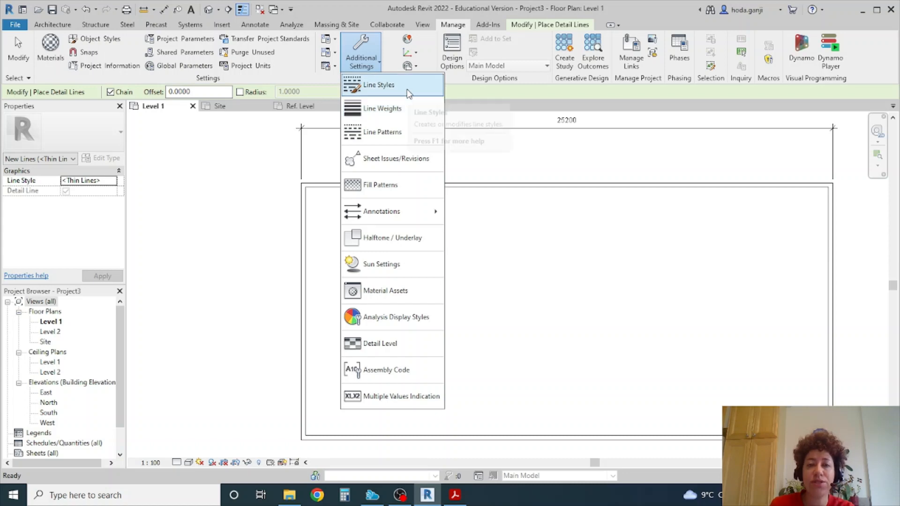
{"action": "left_click", "coordinate": [378, 84]}
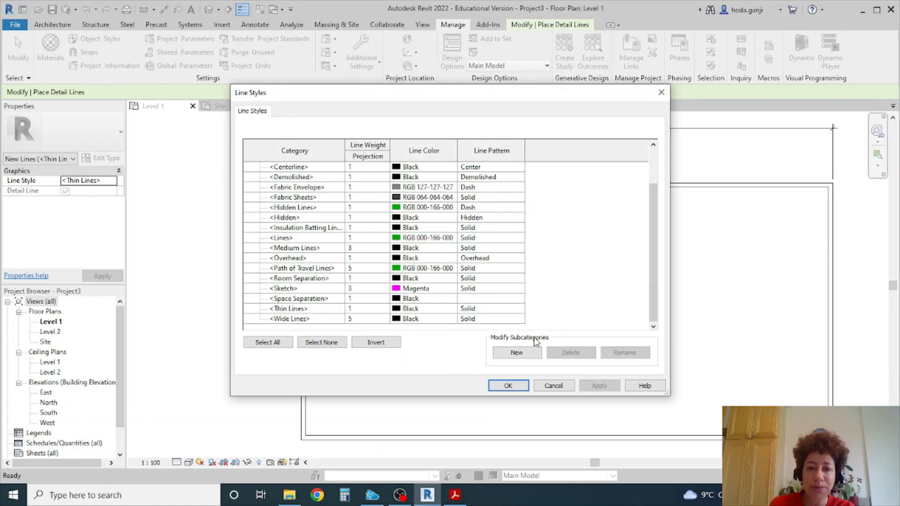
{"action": "left_click", "coordinate": [516, 353]}
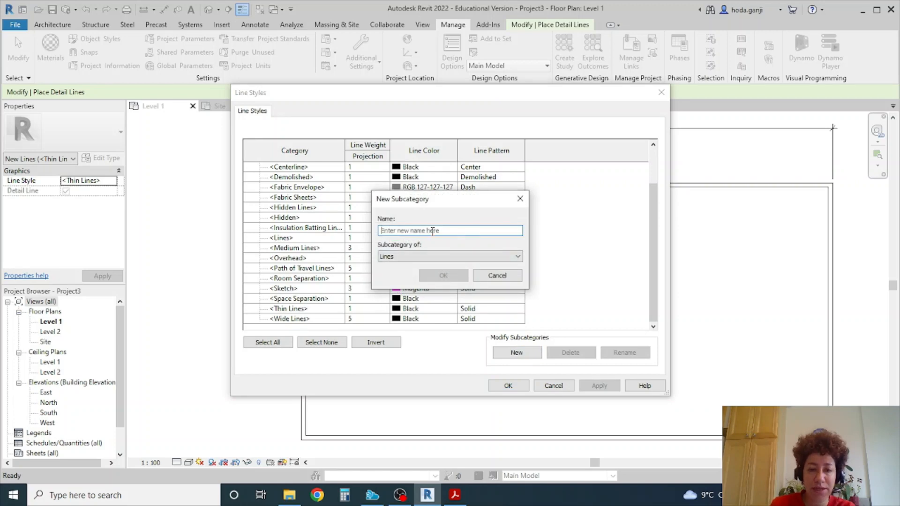
{"action": "type", "text": "Fire Rating 2"}
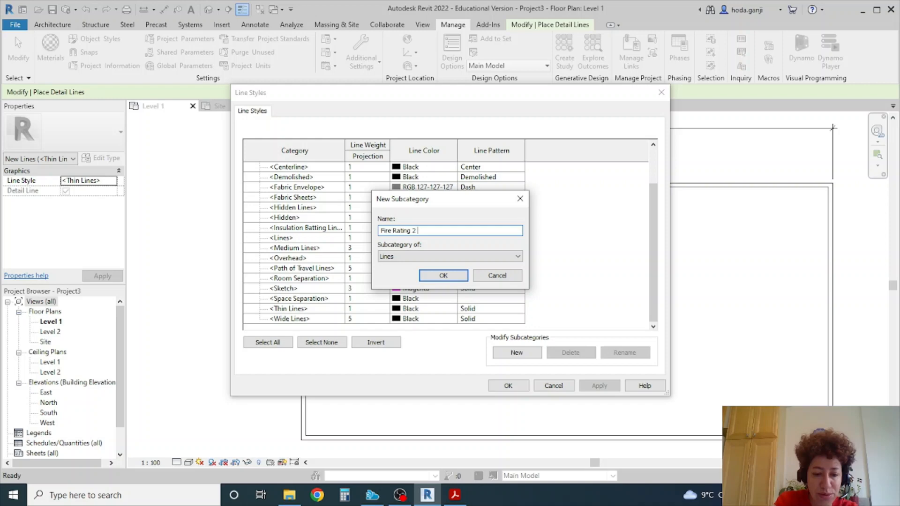
{"action": "type", "text": "Hour"}
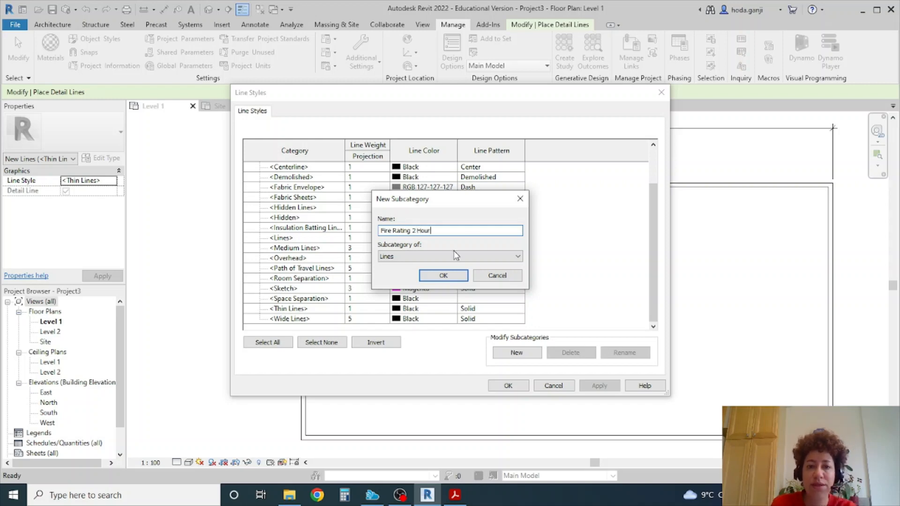
{"action": "left_click", "coordinate": [443, 276]}
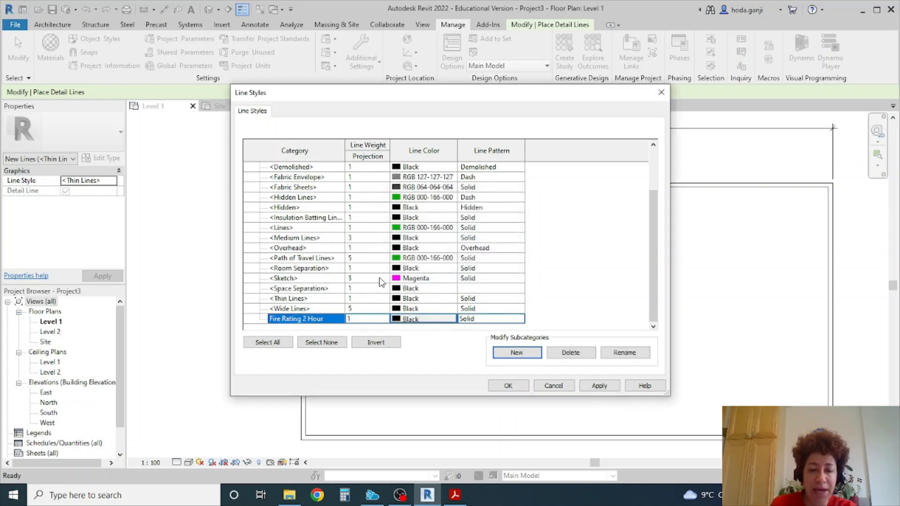
Make Fire Rating 2 Hour red with line weight 4 and confirm.
{"action": "left_click", "coordinate": [423, 318]}
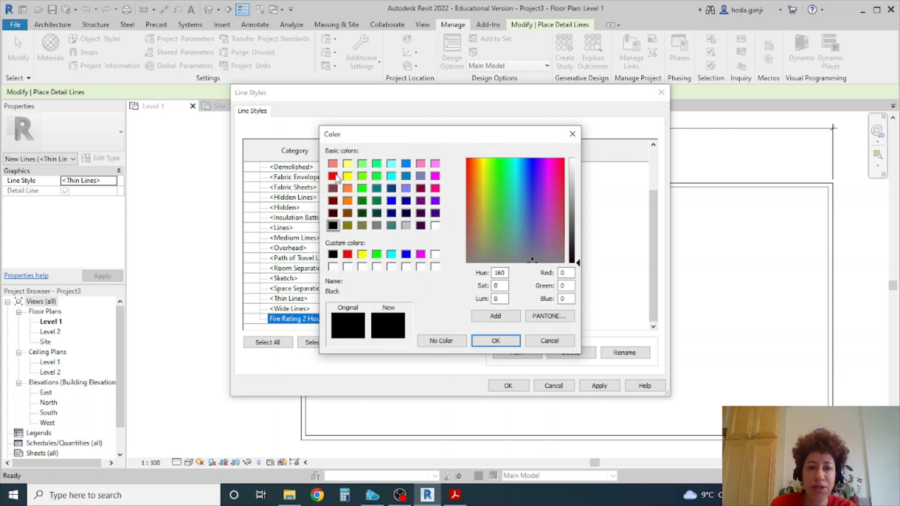
{"action": "left_click", "coordinate": [495, 340]}
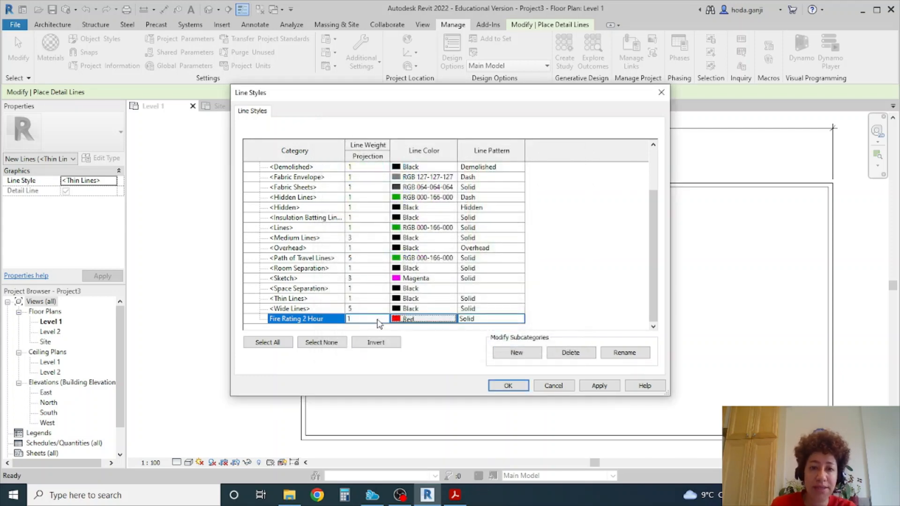
{"action": "left_click", "coordinate": [367, 318]}
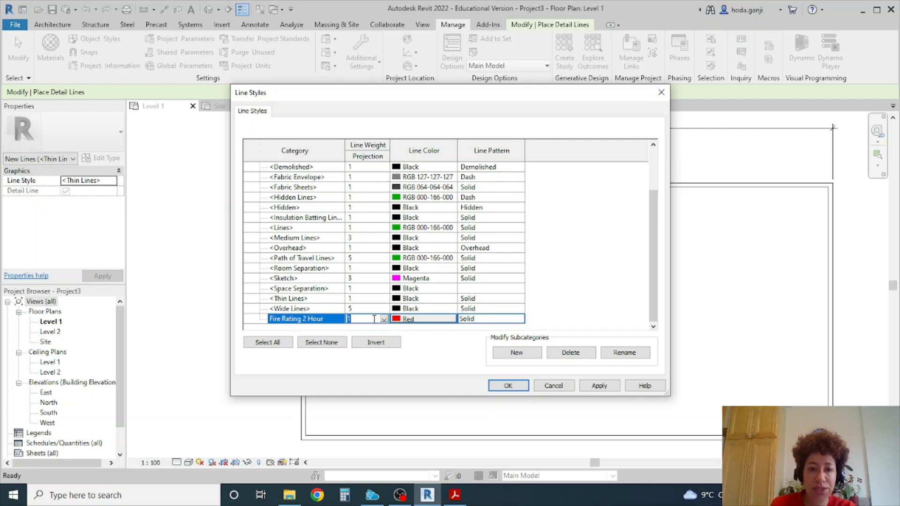
{"action": "type", "text": "3"}
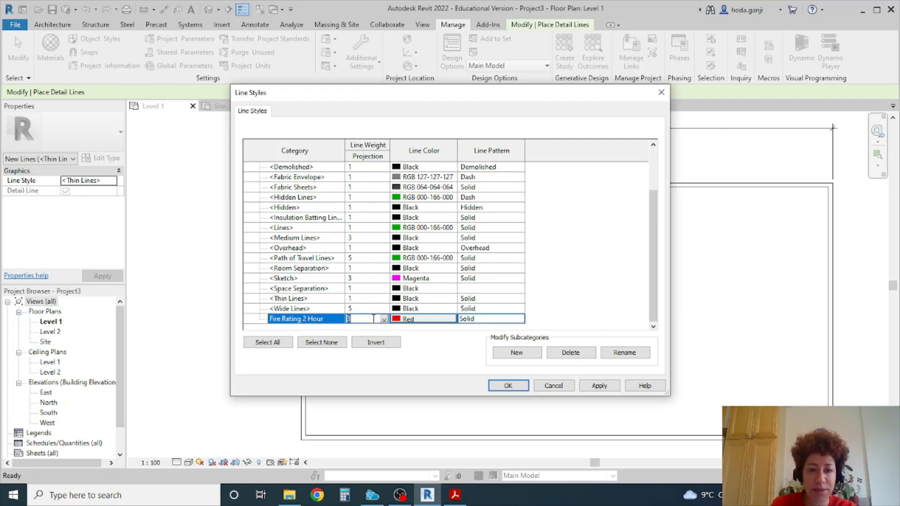
{"action": "left_click", "coordinate": [364, 319]}
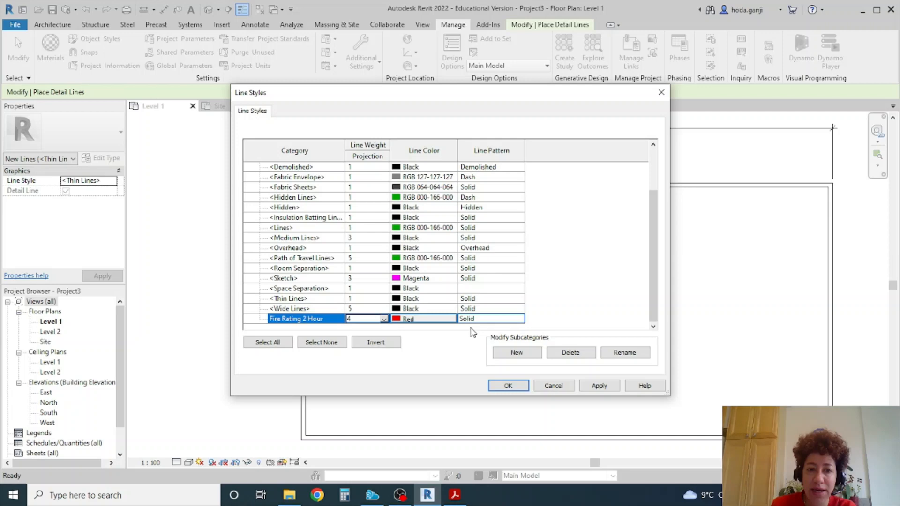
{"action": "left_click", "coordinate": [518, 319]}
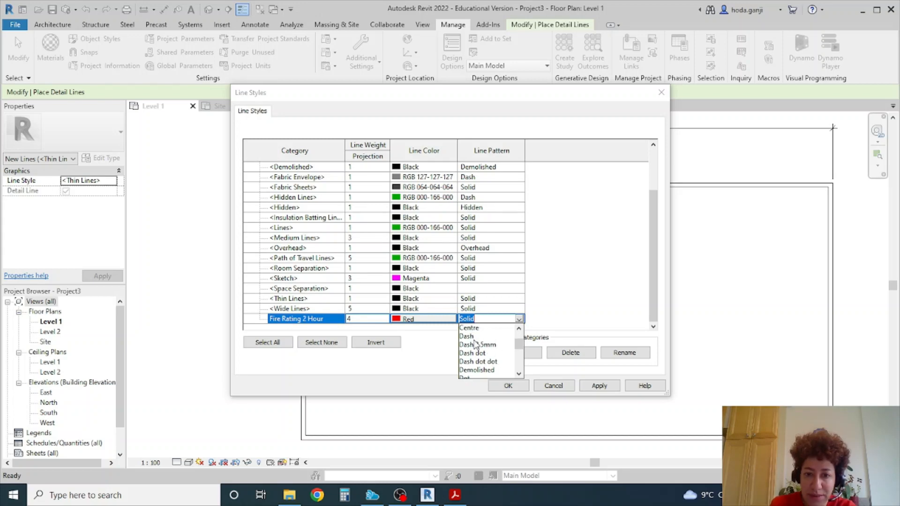
{"action": "mouse_move", "coordinate": [483, 366]}
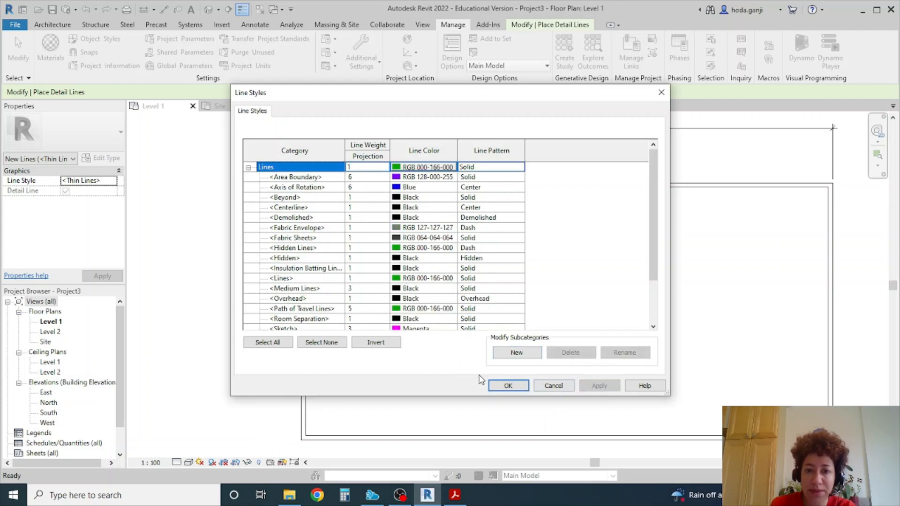
{"action": "left_click", "coordinate": [507, 386]}
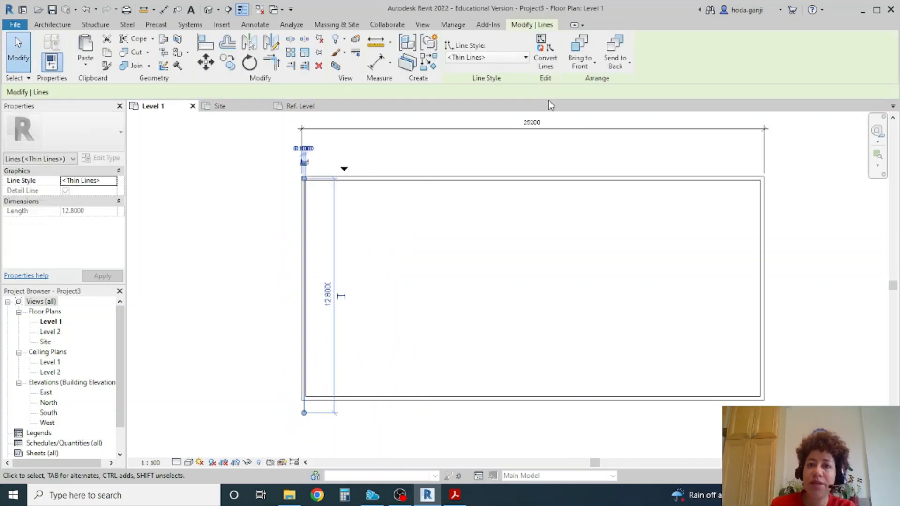
Finish the Fire Rating 2 Hour detail line along the left wall of Level 1.
{"action": "left_click", "coordinate": [523, 57]}
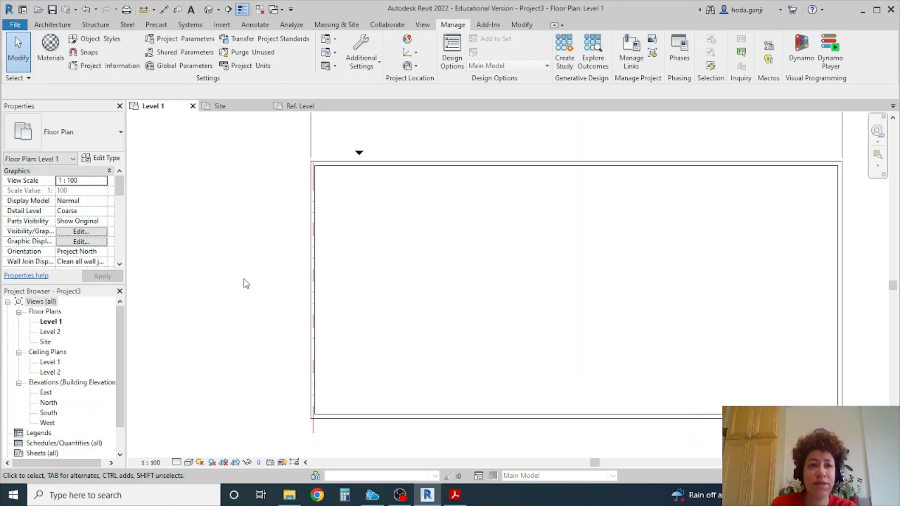
{"action": "mouse_move", "coordinate": [242, 9]}
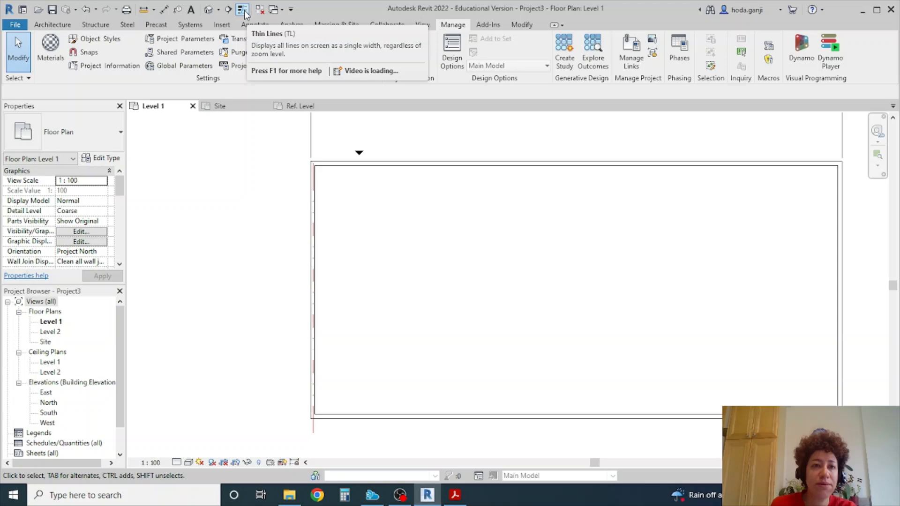
{"action": "mouse_move", "coordinate": [274, 197]}
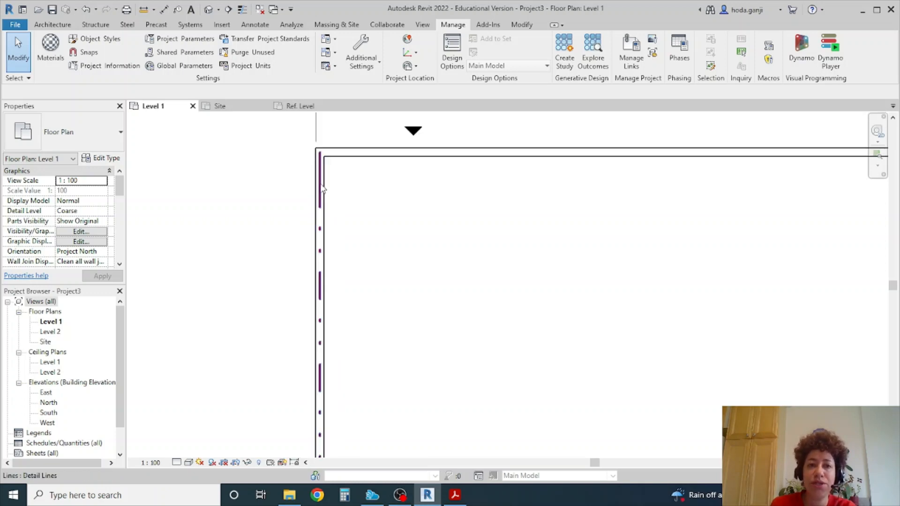
{"action": "mouse_move", "coordinate": [360, 47]}
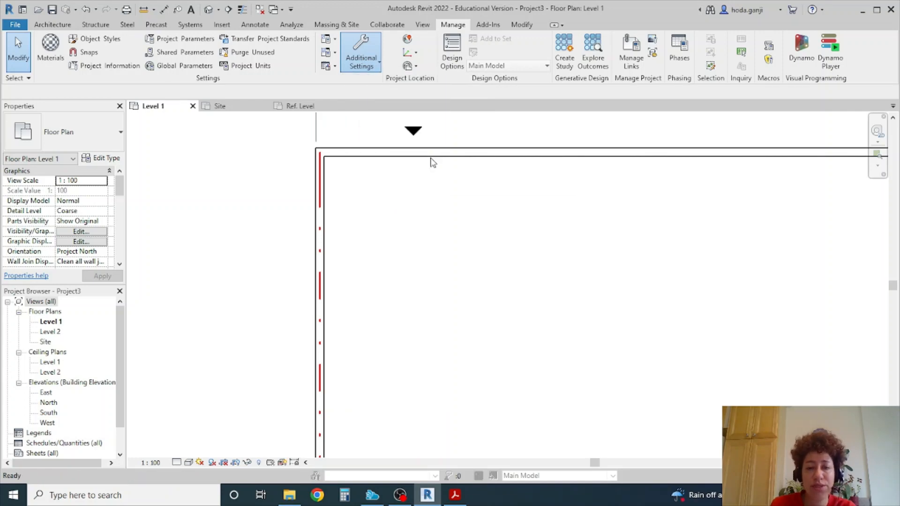
Create a new line style subcategory named Grade Line under Lines.
{"action": "left_click", "coordinate": [360, 51]}
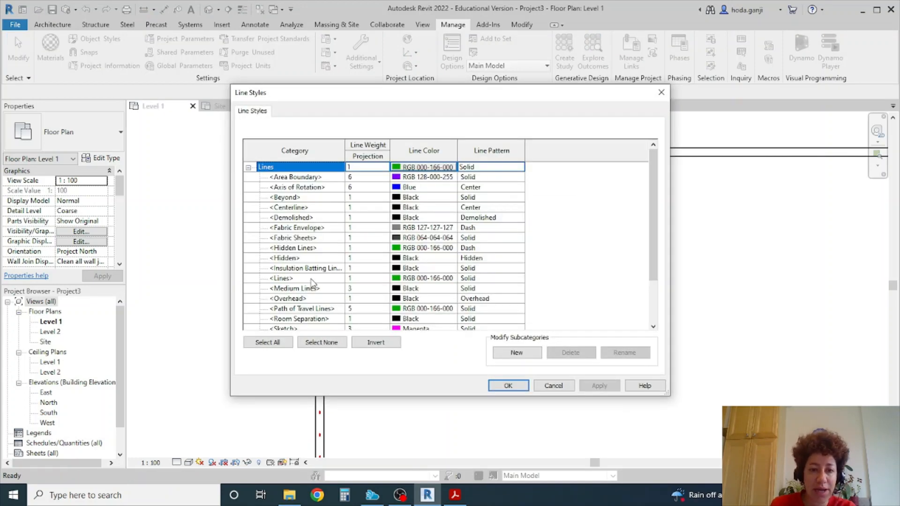
{"action": "scroll", "scroll_direction": "down", "scroll_amount": 3}
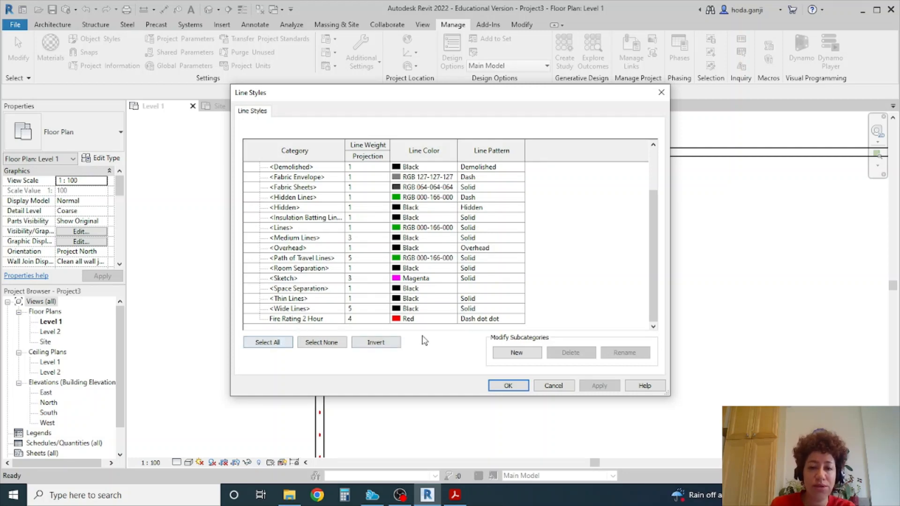
{"action": "left_click", "coordinate": [515, 352]}
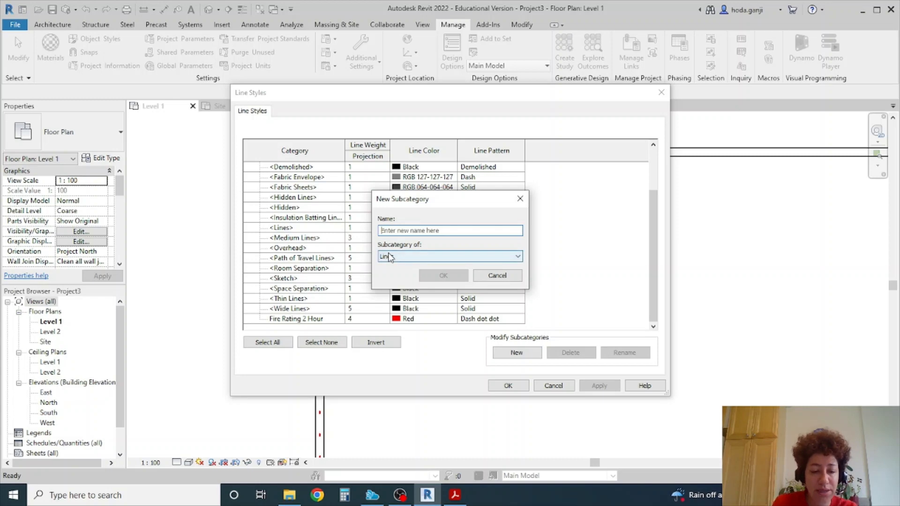
{"action": "type", "text": "Grade Line"}
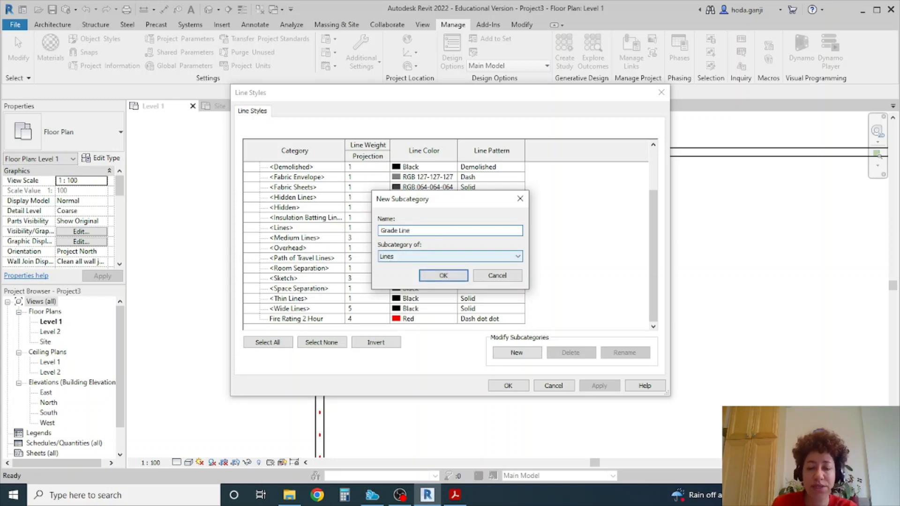
{"action": "left_click", "coordinate": [444, 275]}
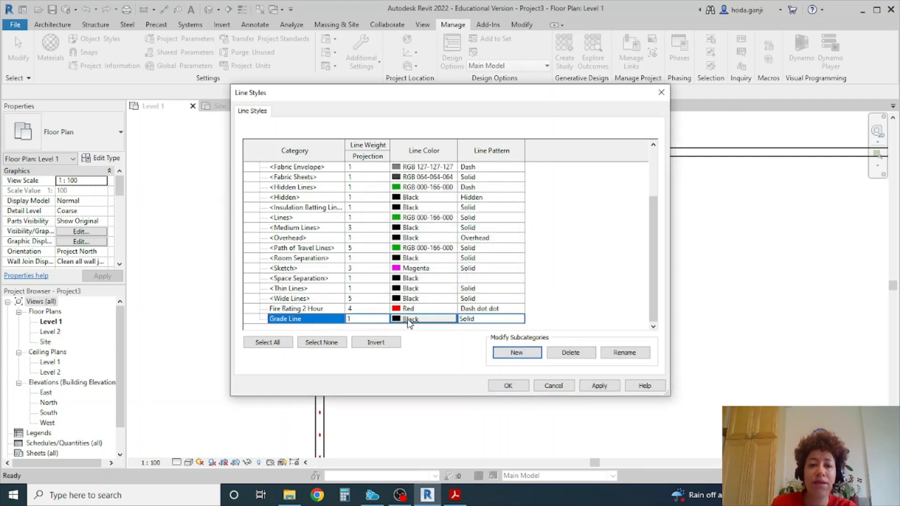
Give Grade Line a line weight of 15 and confirm the Line Styles changes.
{"action": "left_click", "coordinate": [367, 318]}
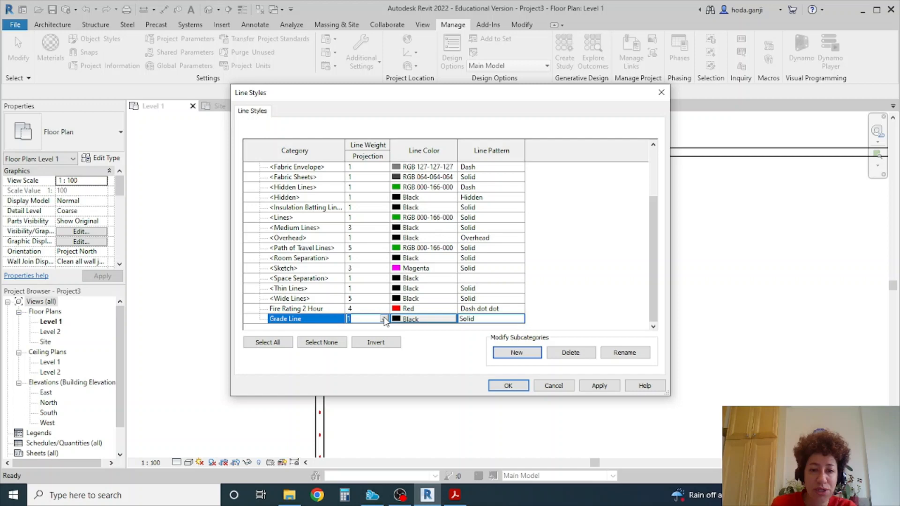
{"action": "left_click", "coordinate": [384, 319]}
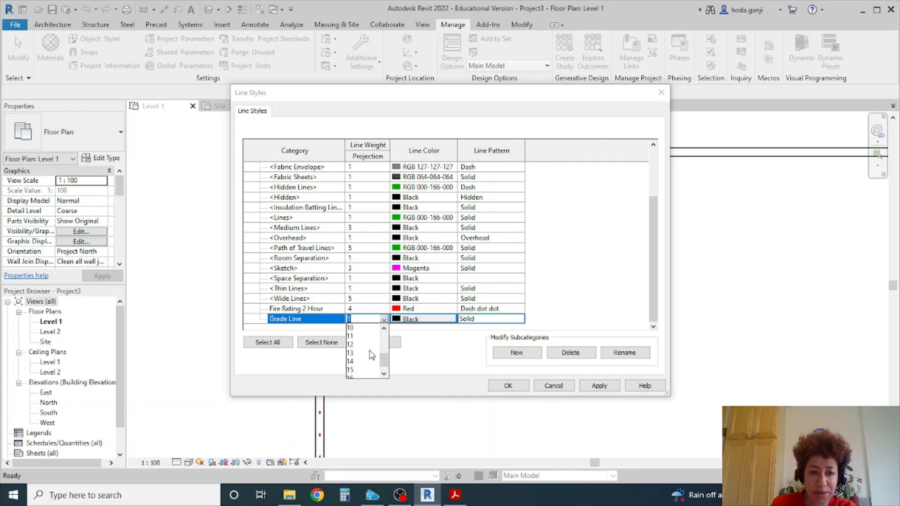
{"action": "left_click", "coordinate": [349, 370]}
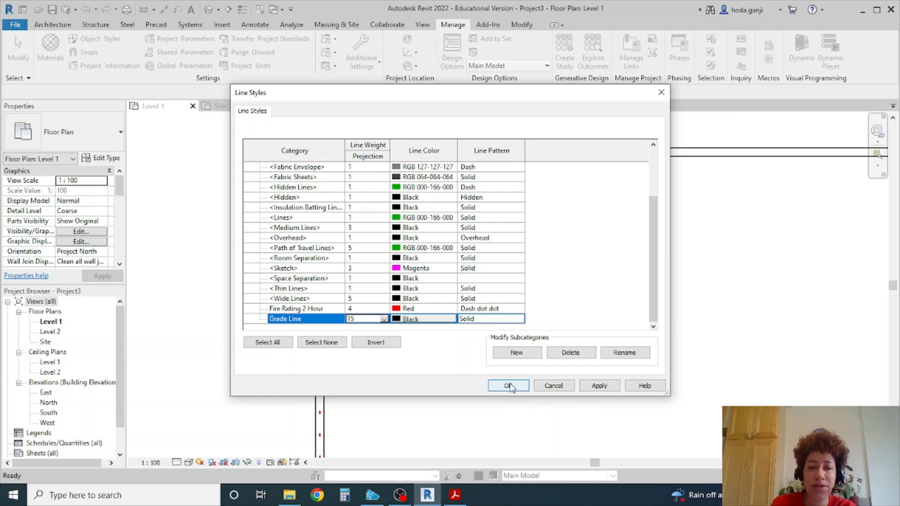
{"action": "left_click", "coordinate": [507, 385]}
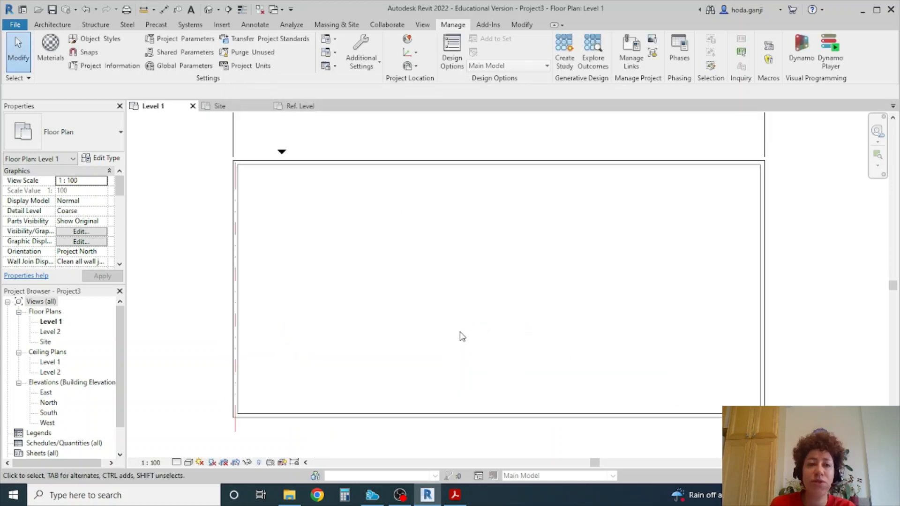
{"action": "mouse_move", "coordinate": [281, 360]}
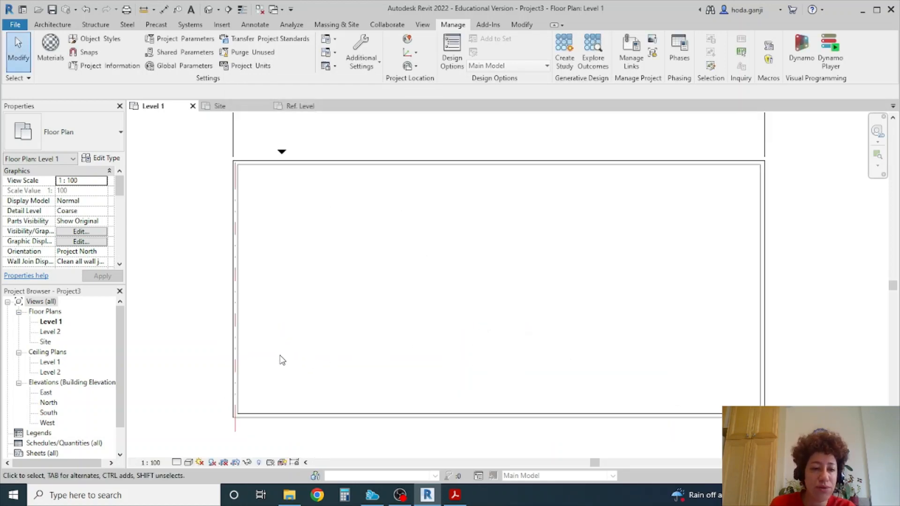
{"action": "left_click", "coordinate": [234, 287]}
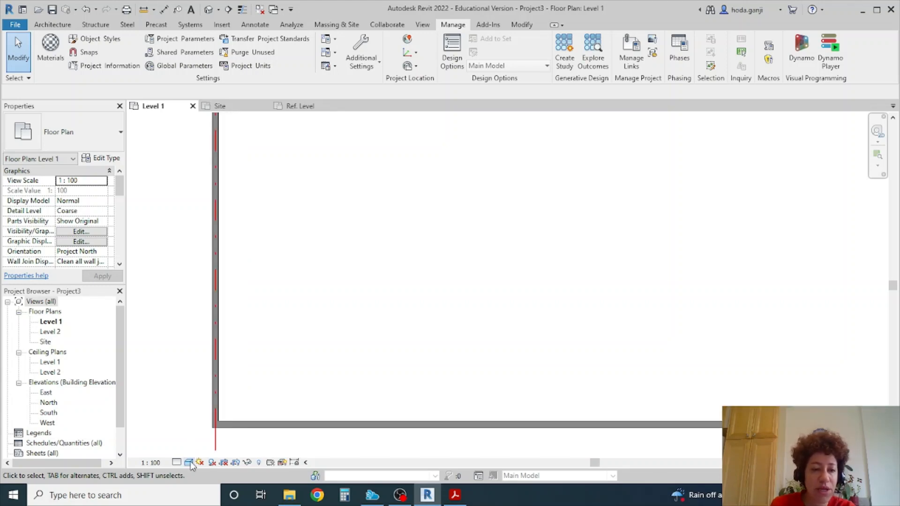
{"action": "left_click", "coordinate": [189, 462]}
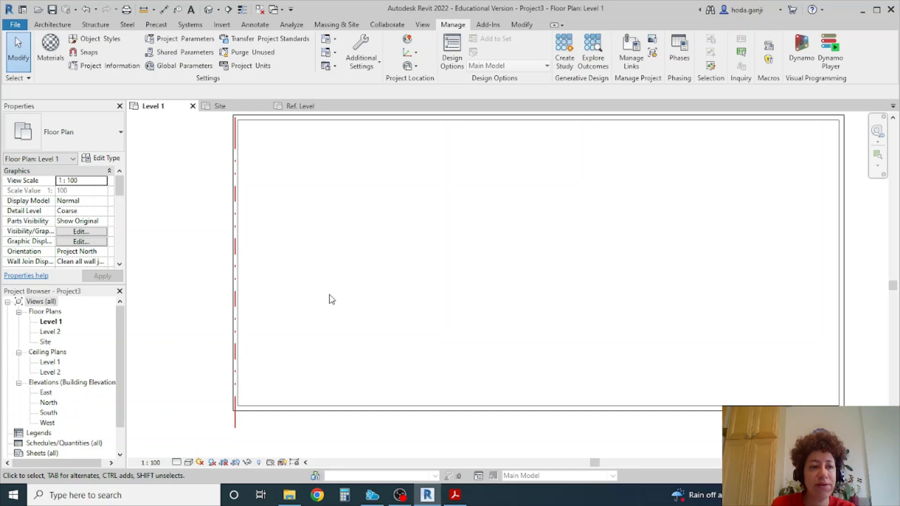
Override the Walls cut pattern in Level 1 to solid fill, foreground RGB 065-065-065.
{"action": "left_click", "coordinate": [80, 232]}
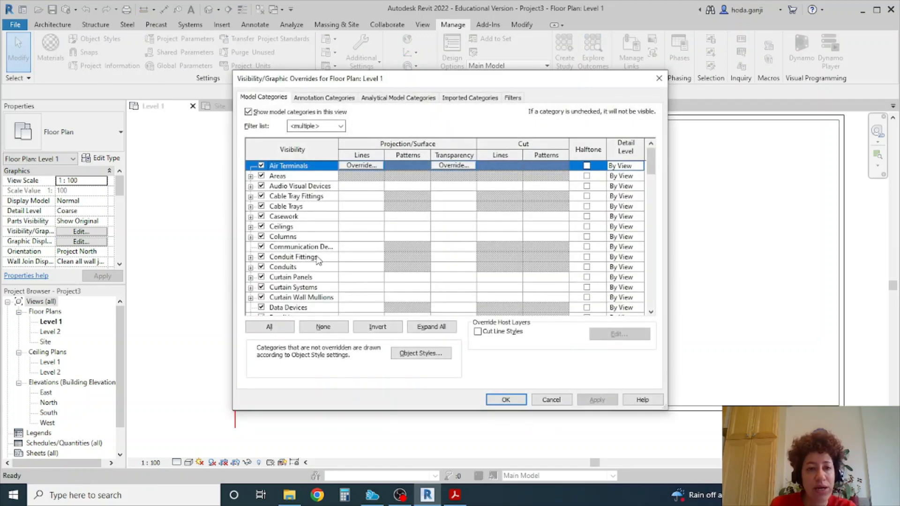
{"action": "mouse_move", "coordinate": [316, 252]}
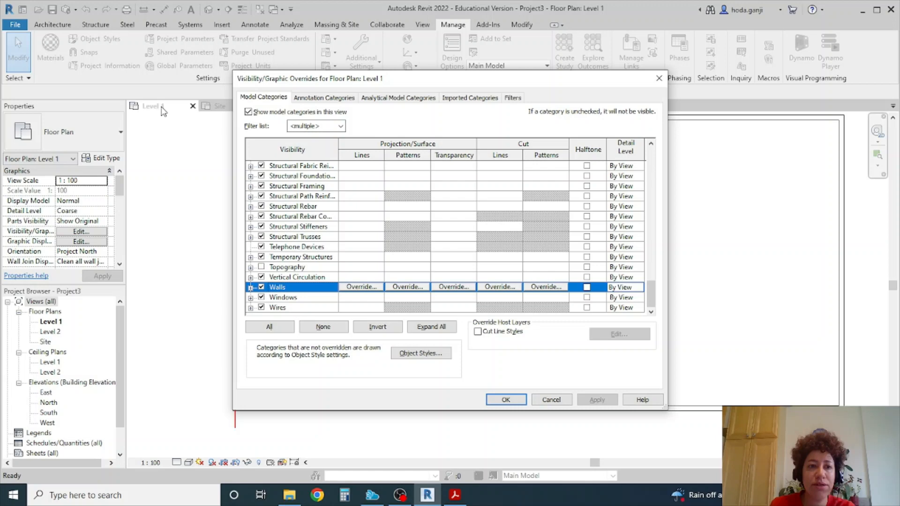
{"action": "mouse_move", "coordinate": [527, 147]}
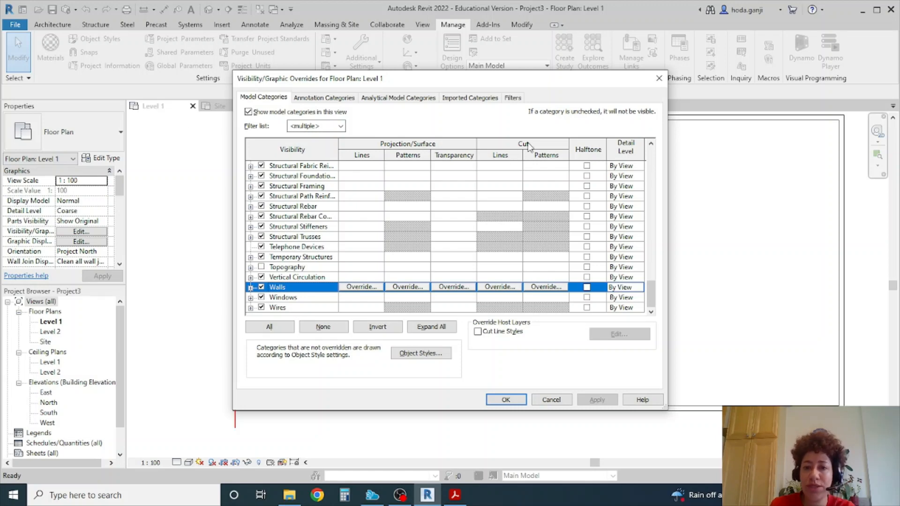
{"action": "mouse_move", "coordinate": [552, 156]}
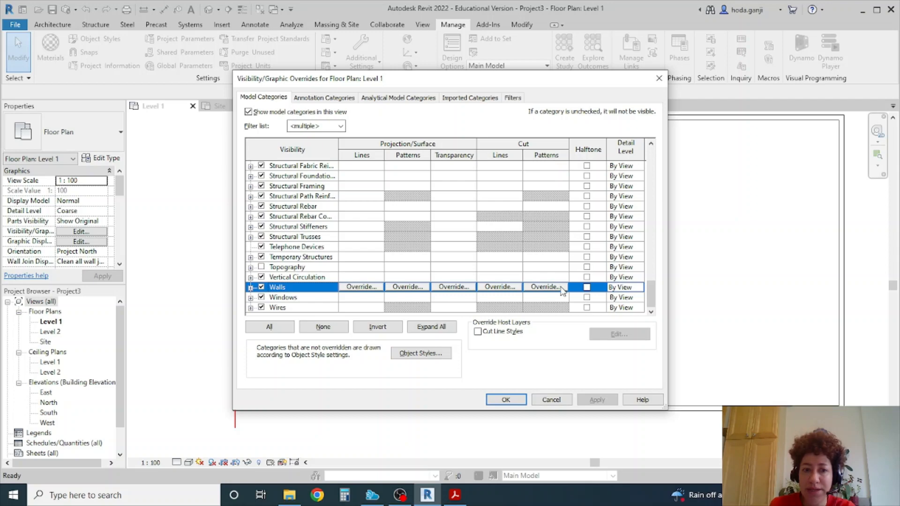
{"action": "mouse_move", "coordinate": [566, 291]}
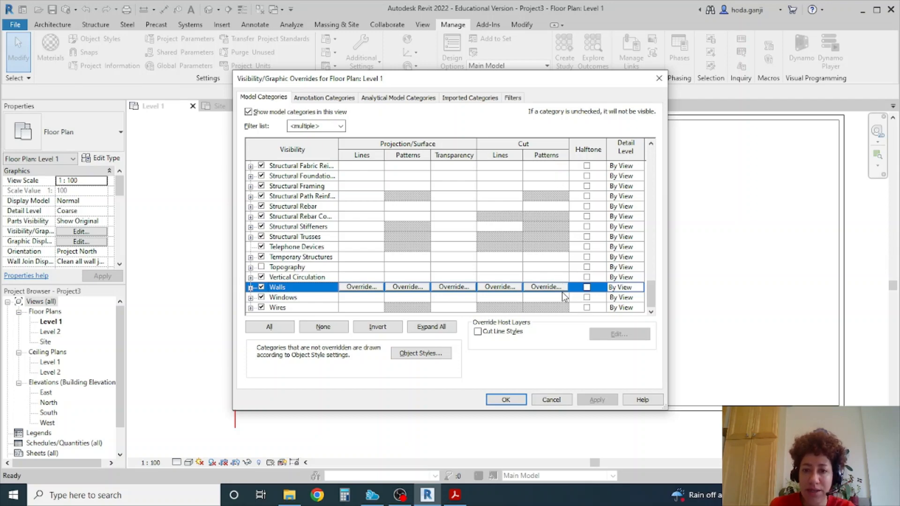
{"action": "left_click", "coordinate": [406, 287]}
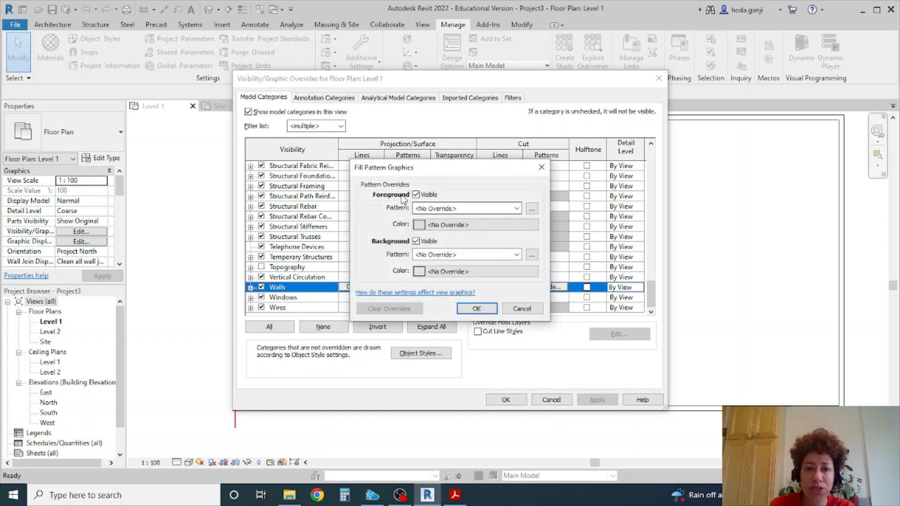
{"action": "mouse_move", "coordinate": [424, 262]}
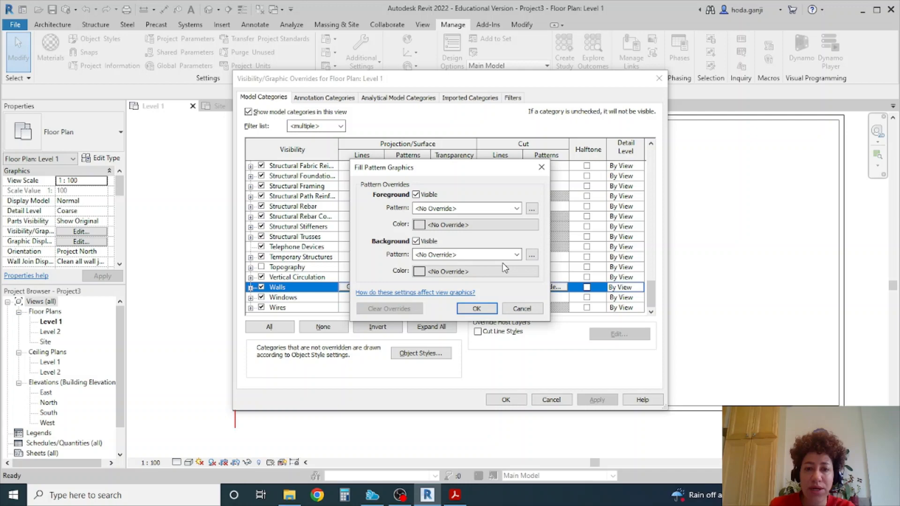
{"action": "left_click", "coordinate": [515, 208]}
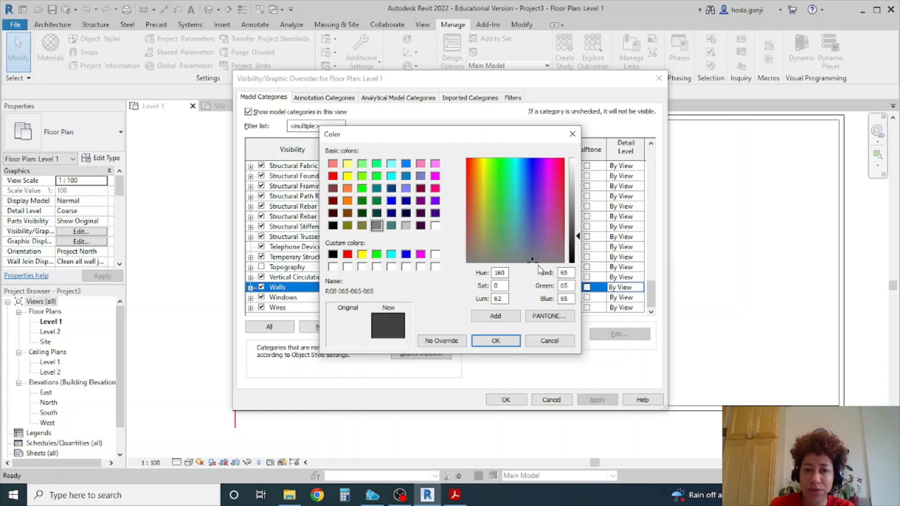
{"action": "left_click", "coordinate": [495, 340]}
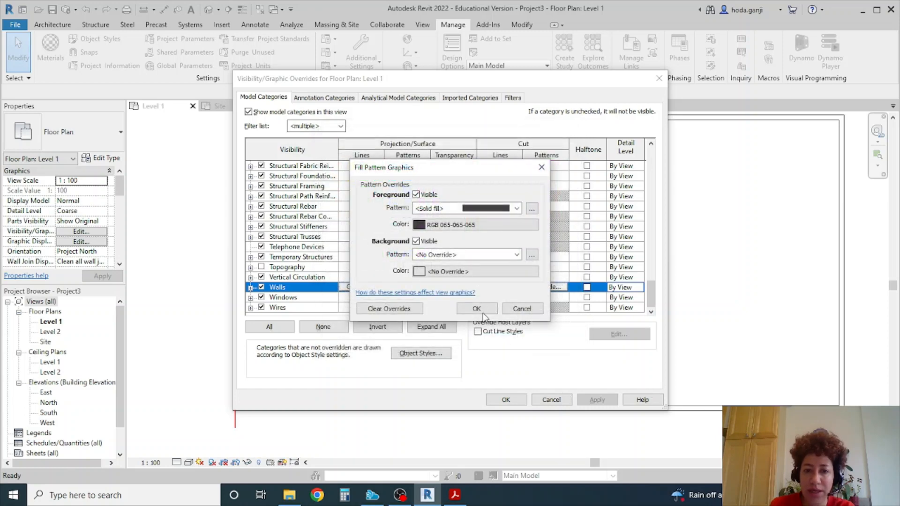
{"action": "left_click", "coordinate": [476, 308]}
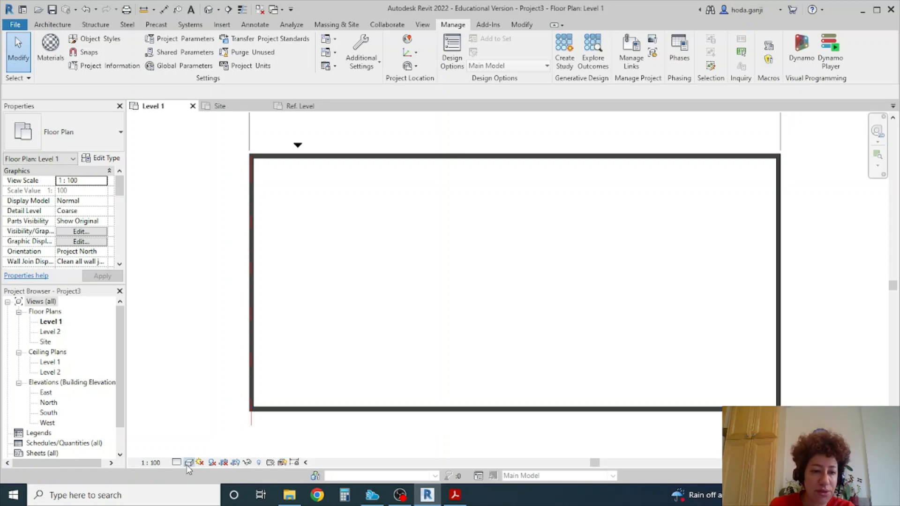
Switch Level 1 to Hidden Line visual style and verify the overrides are unchanged.
{"action": "left_click", "coordinate": [177, 462]}
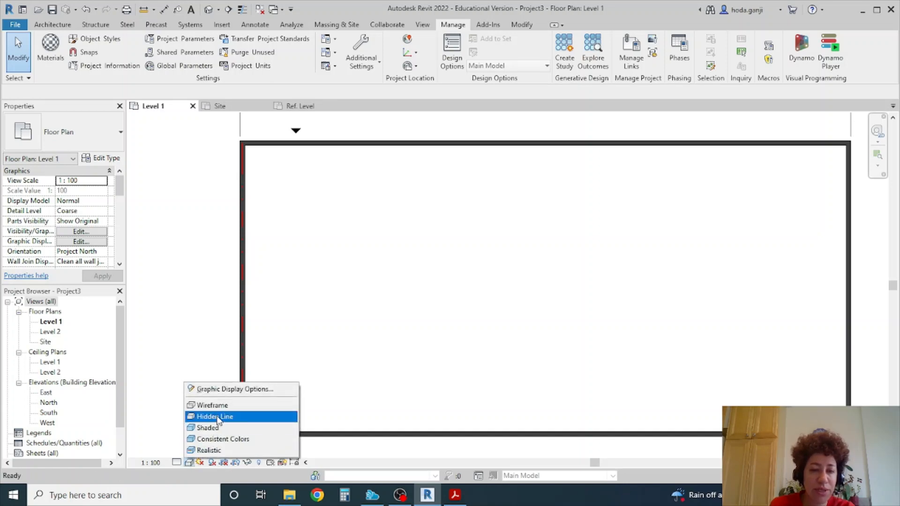
{"action": "mouse_move", "coordinate": [249, 428]}
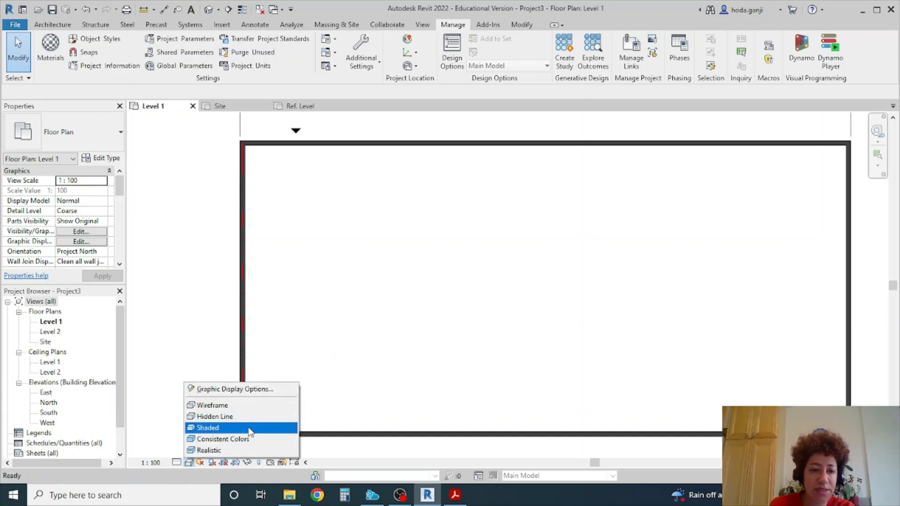
{"action": "mouse_move", "coordinate": [223, 439]}
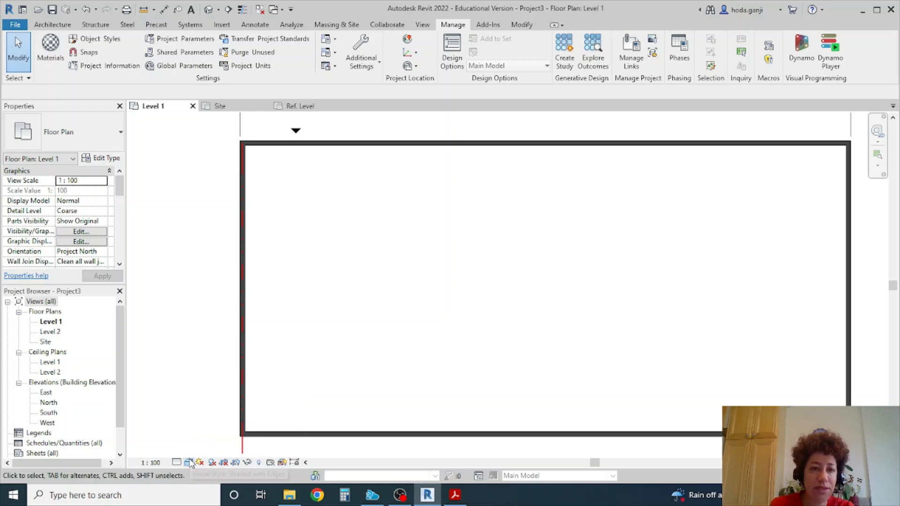
{"action": "left_click", "coordinate": [191, 462]}
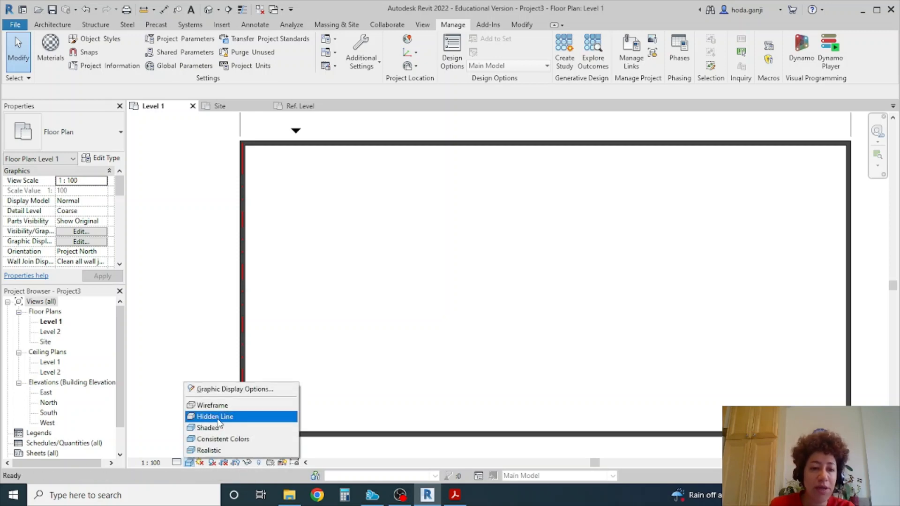
{"action": "left_click", "coordinate": [215, 416]}
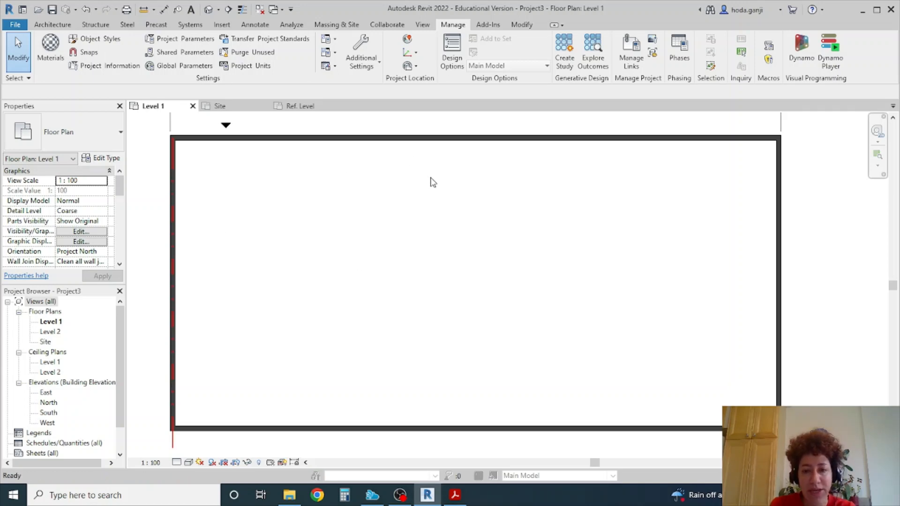
{"action": "left_click", "coordinate": [79, 232]}
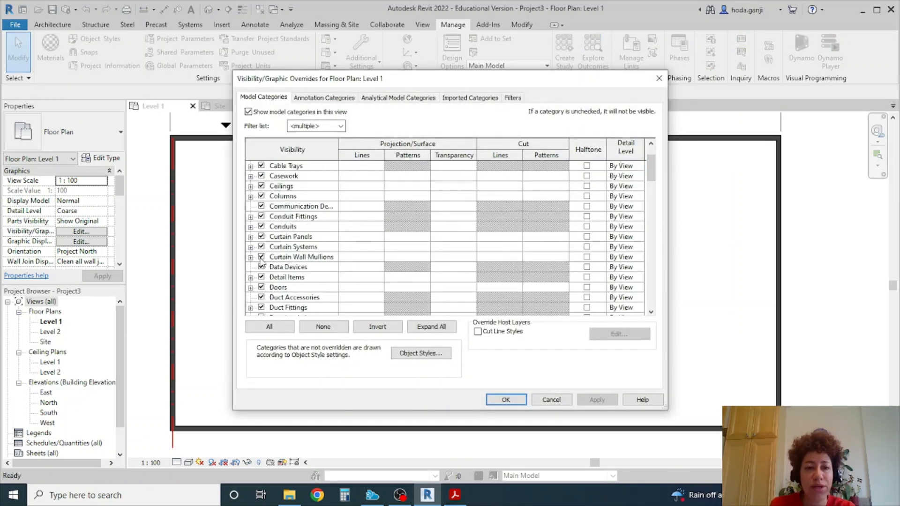
{"action": "left_click", "coordinate": [504, 400]}
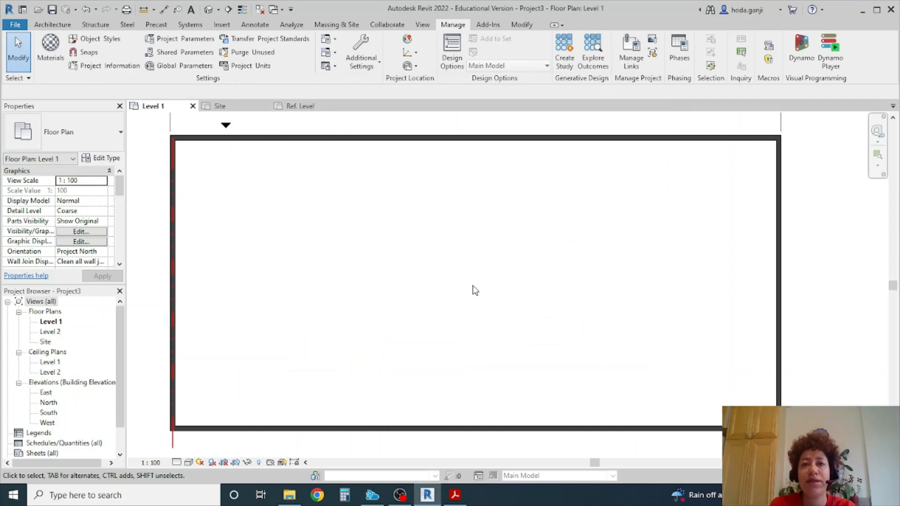